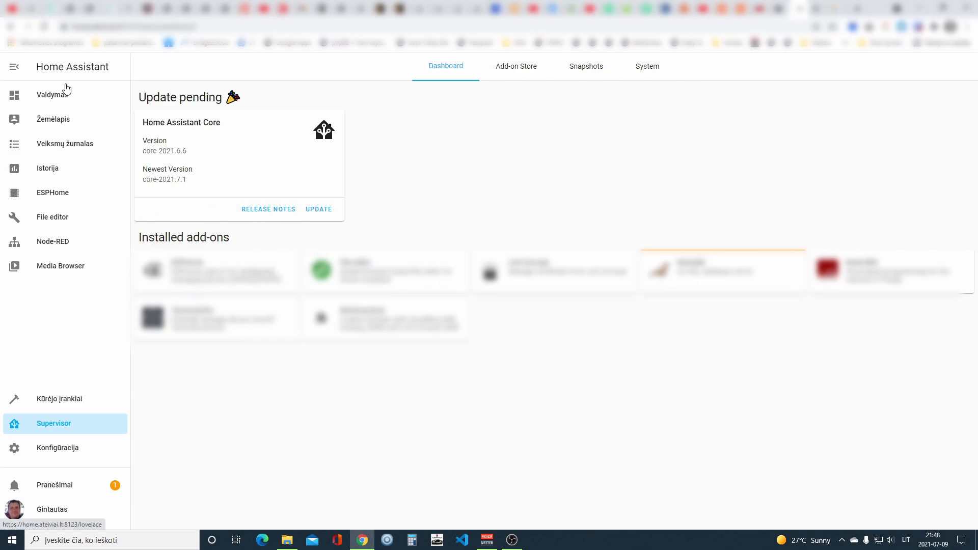
{"action": "mouse_move", "coordinate": [45, 196]}
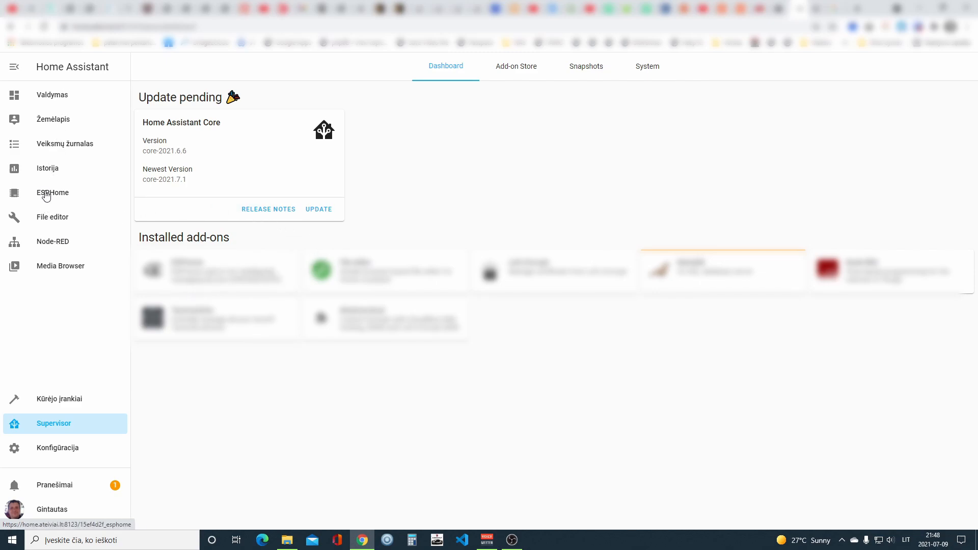
Open the ESPHome add-on dashboard listing esp2, esp32, esp4 and esp5
{"action": "left_click", "coordinate": [52, 193]}
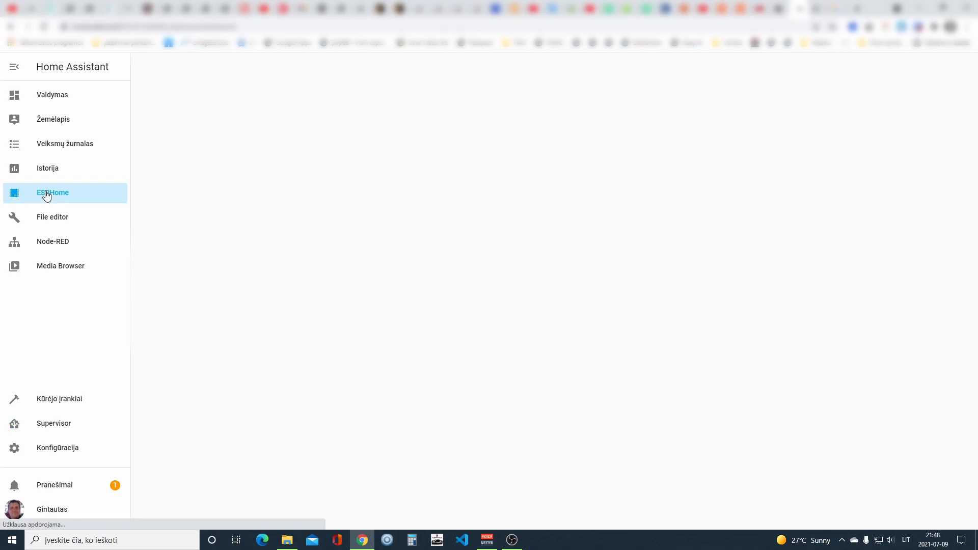
{"action": "left_click", "coordinate": [53, 193]}
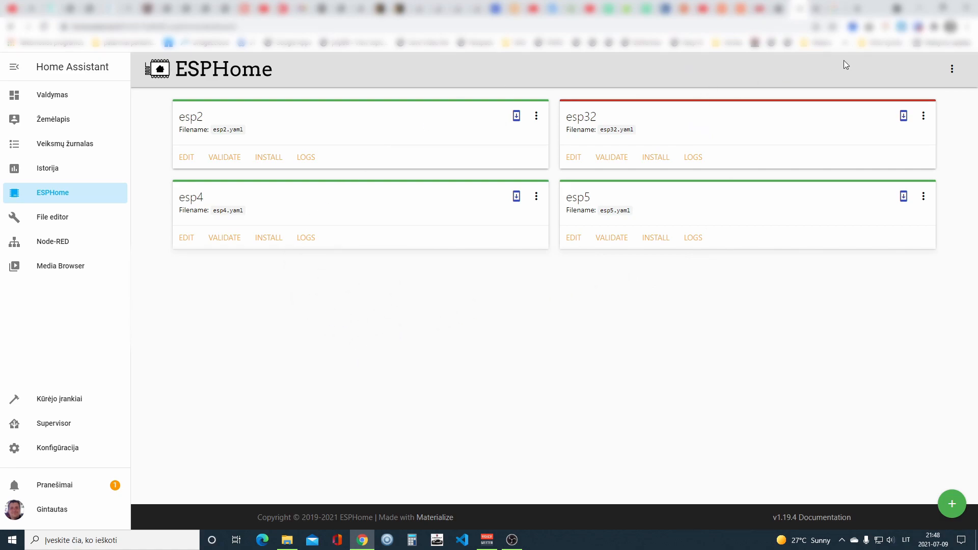
{"action": "mouse_move", "coordinate": [634, 283]}
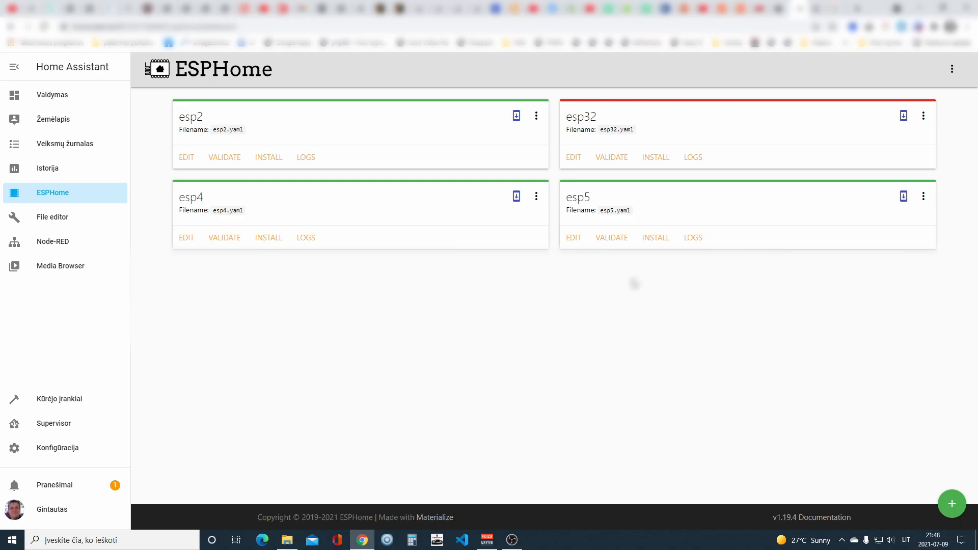
{"action": "mouse_move", "coordinate": [283, 80]}
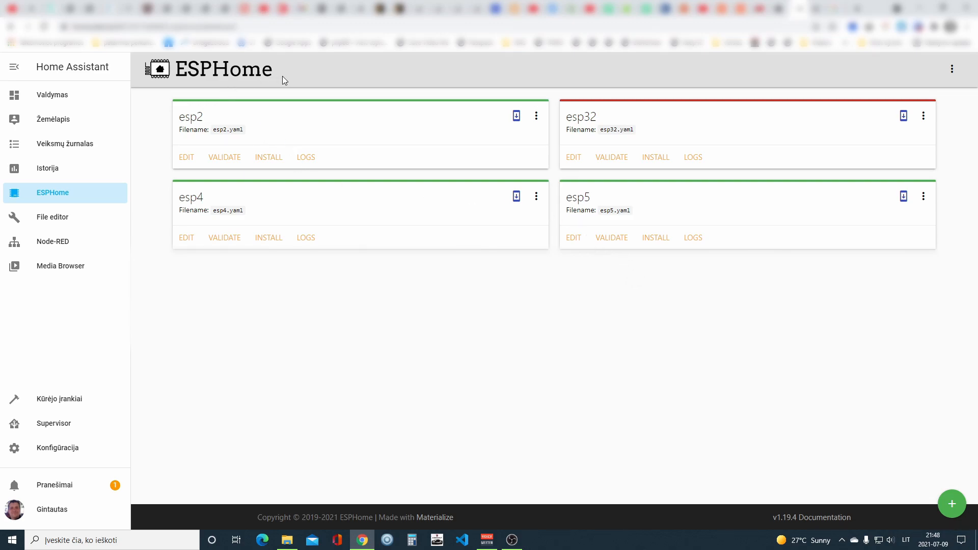
{"action": "mouse_move", "coordinate": [938, 403]}
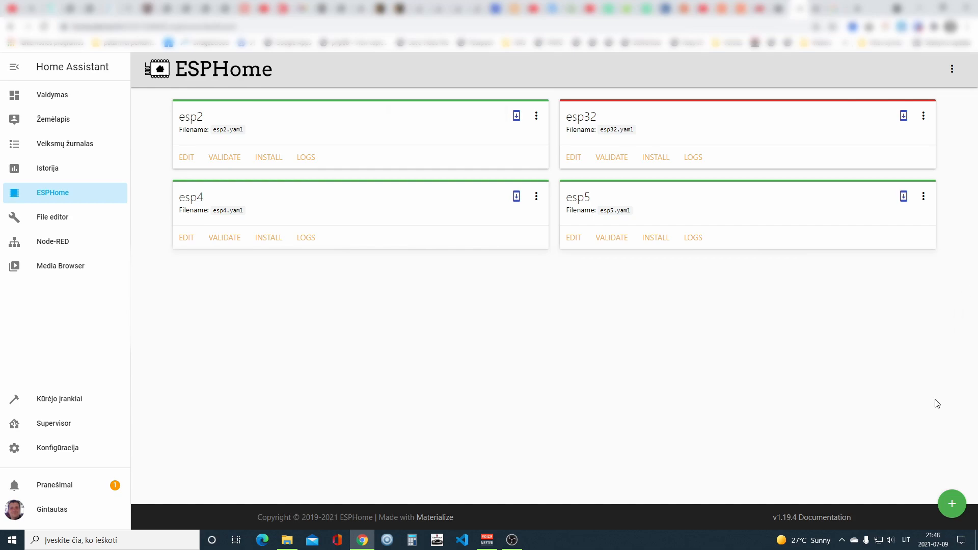
{"action": "mouse_move", "coordinate": [947, 499]}
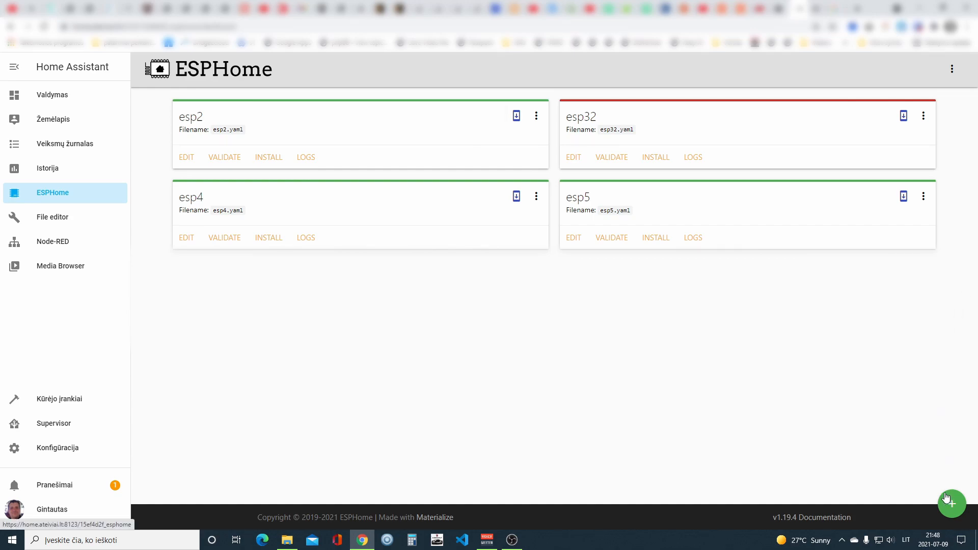
{"action": "mouse_move", "coordinate": [935, 484]}
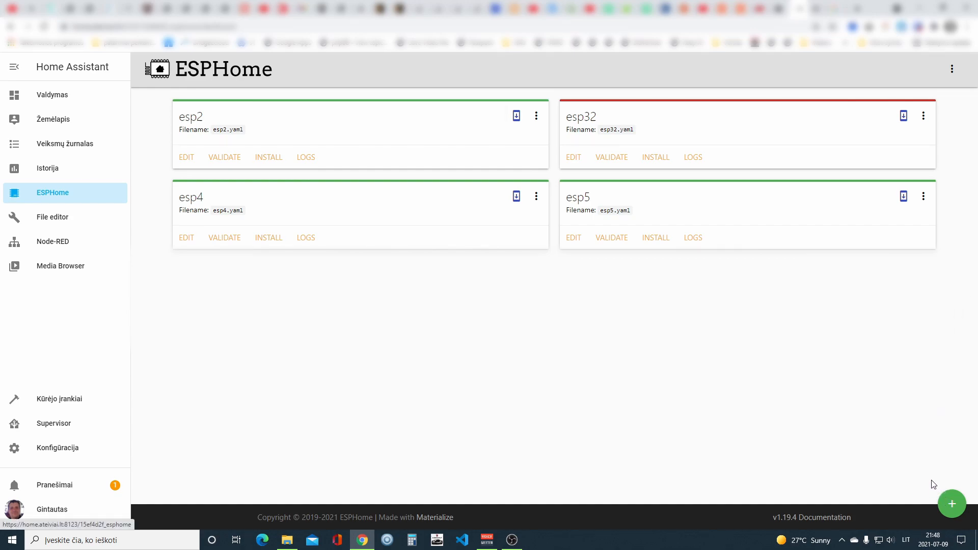
{"action": "mouse_move", "coordinate": [931, 477]}
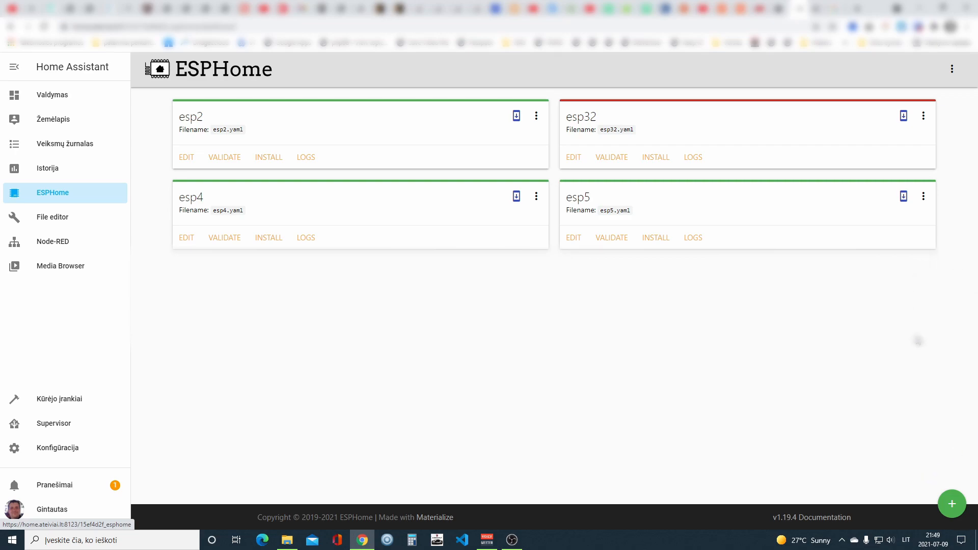
{"action": "mouse_move", "coordinate": [408, 126]}
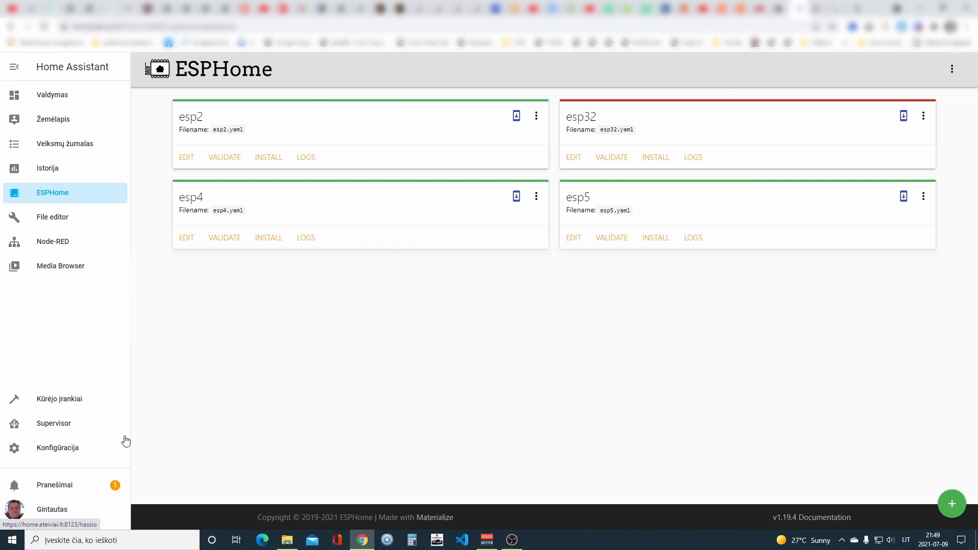
{"action": "mouse_move", "coordinate": [511, 384]}
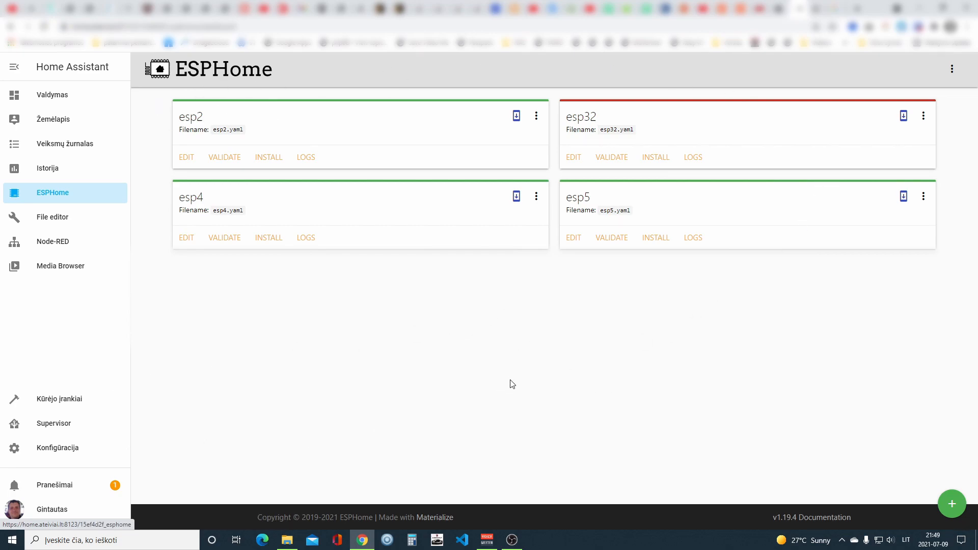
{"action": "mouse_move", "coordinate": [571, 434]}
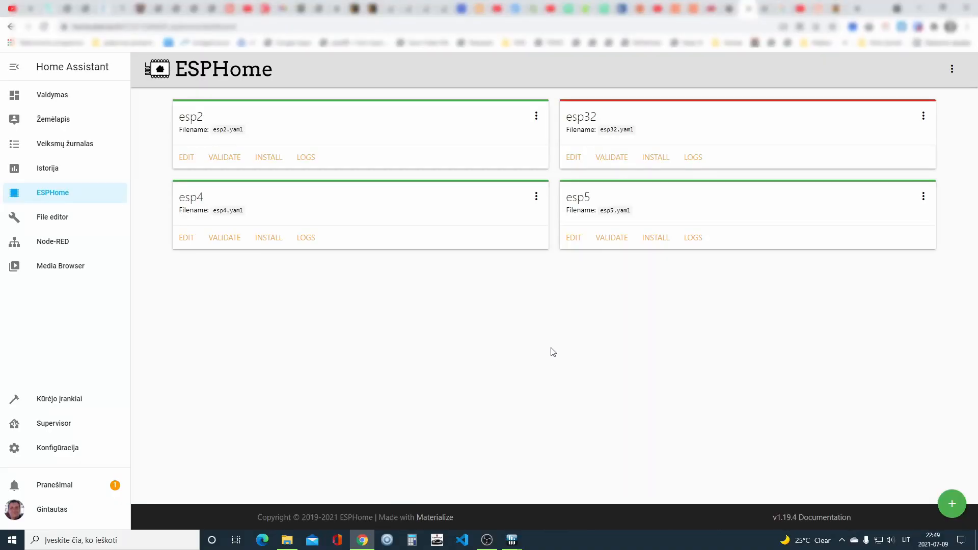
{"action": "mouse_move", "coordinate": [561, 351]}
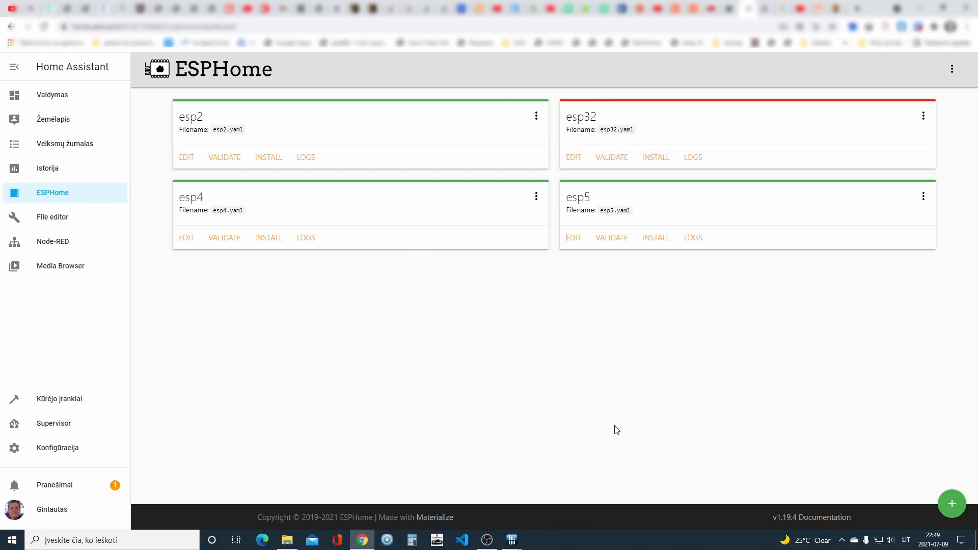
{"action": "mouse_move", "coordinate": [890, 375]}
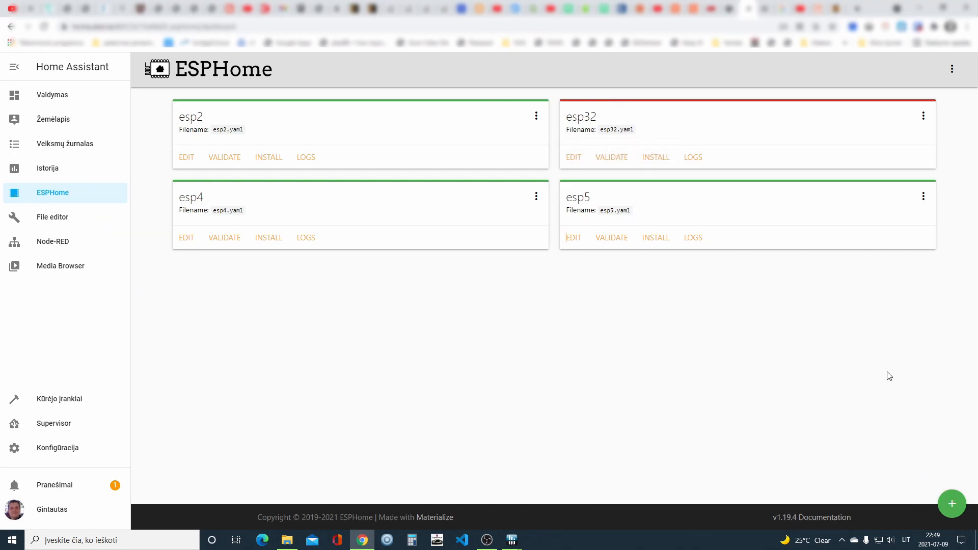
Start a new device named boiler-cam and enter its Wi-Fi network name and password
{"action": "left_click", "coordinate": [952, 503]}
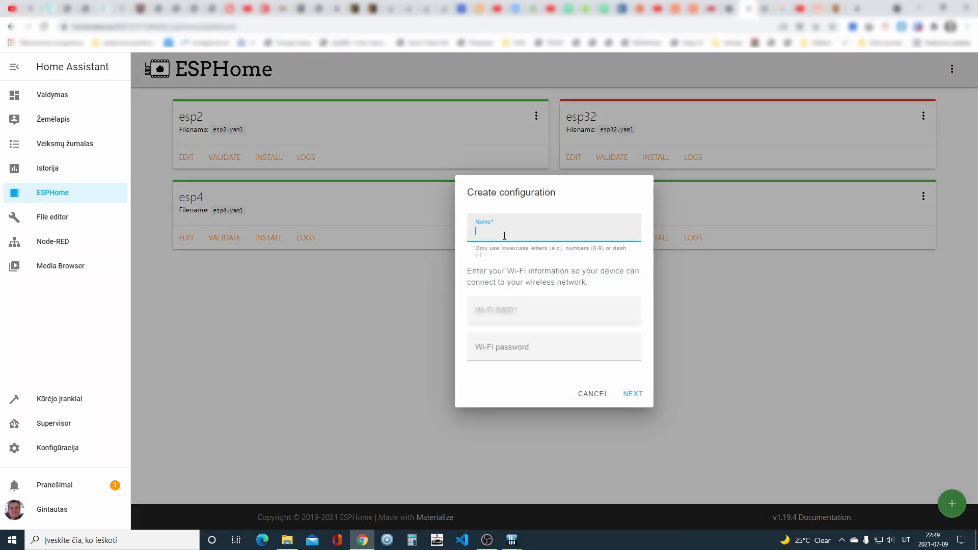
{"action": "type", "text": "bo"}
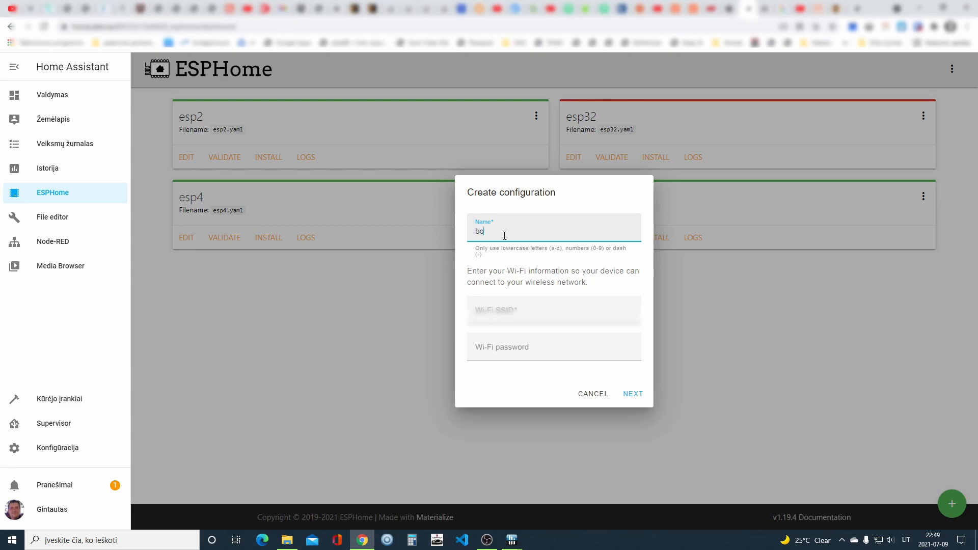
{"action": "type", "text": "iler-cam"}
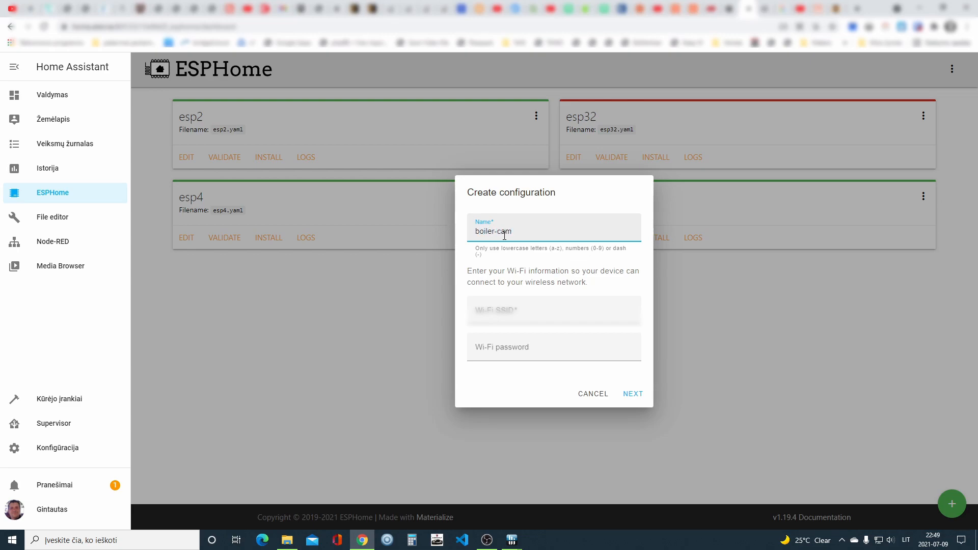
{"action": "left_click", "coordinate": [554, 313]}
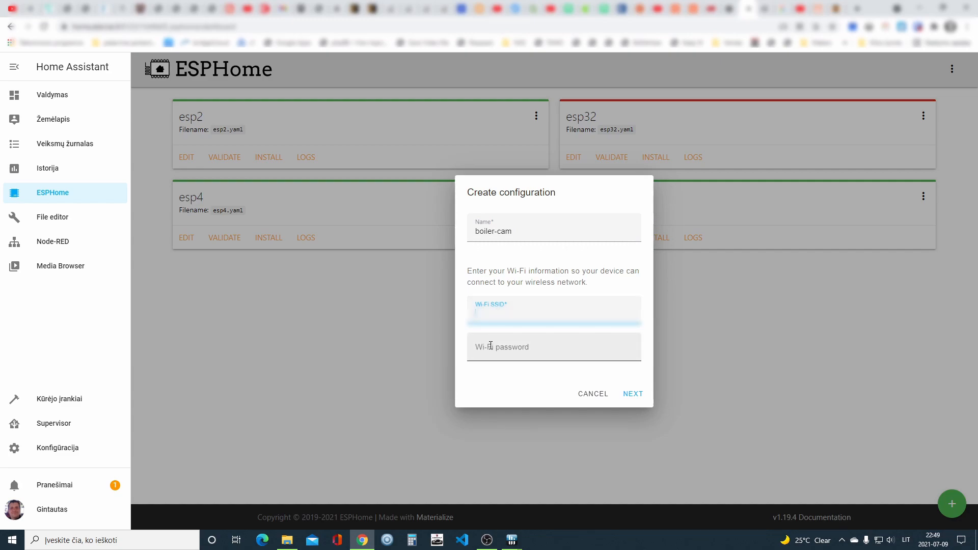
{"action": "left_click", "coordinate": [553, 347]}
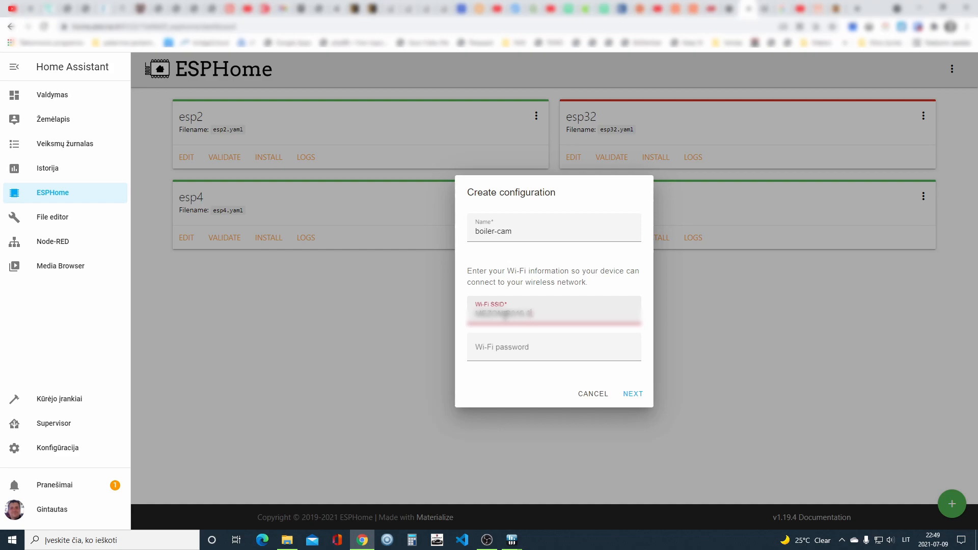
{"action": "left_click", "coordinate": [553, 346]}
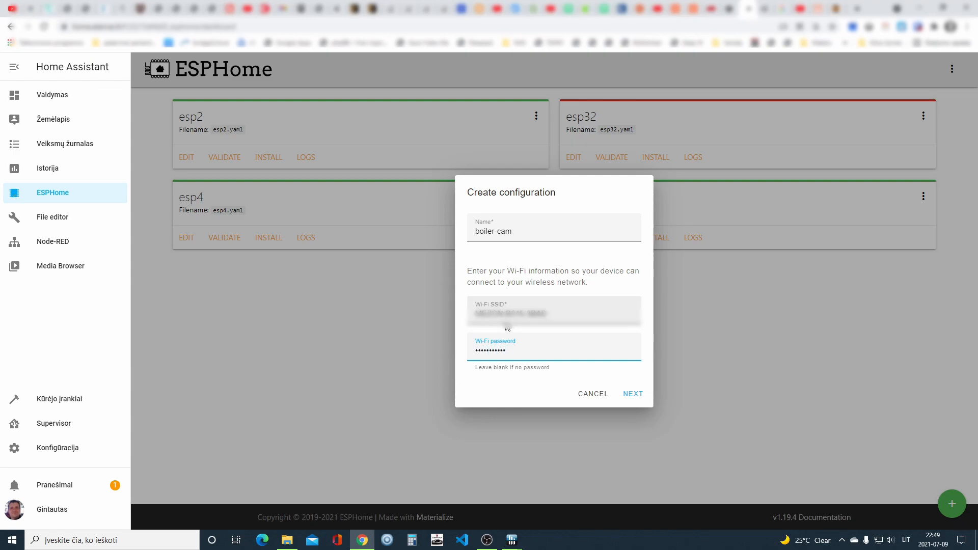
{"action": "left_click", "coordinate": [633, 394]}
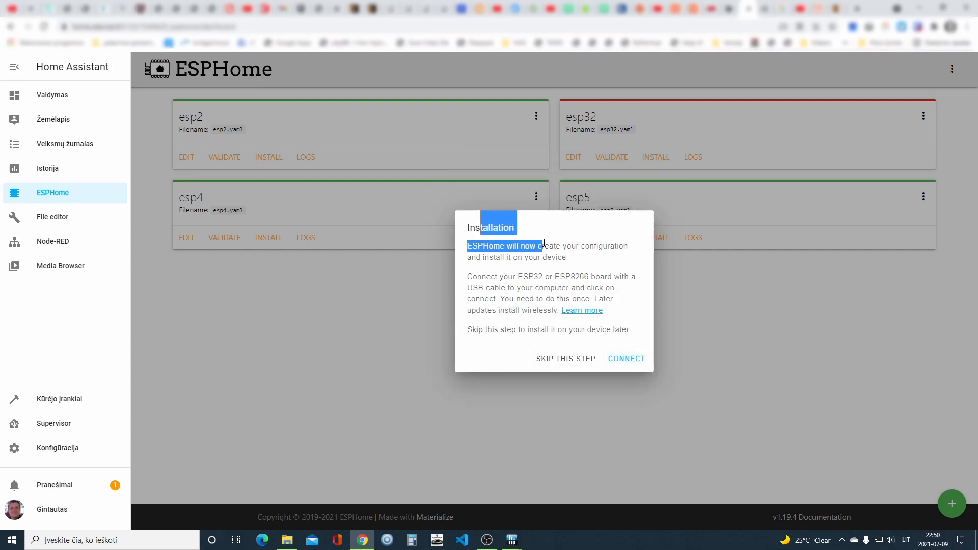
Skip firmware installation, choose ESP32 as the device type, and dismiss the confirmation
{"action": "left_click", "coordinate": [627, 359]}
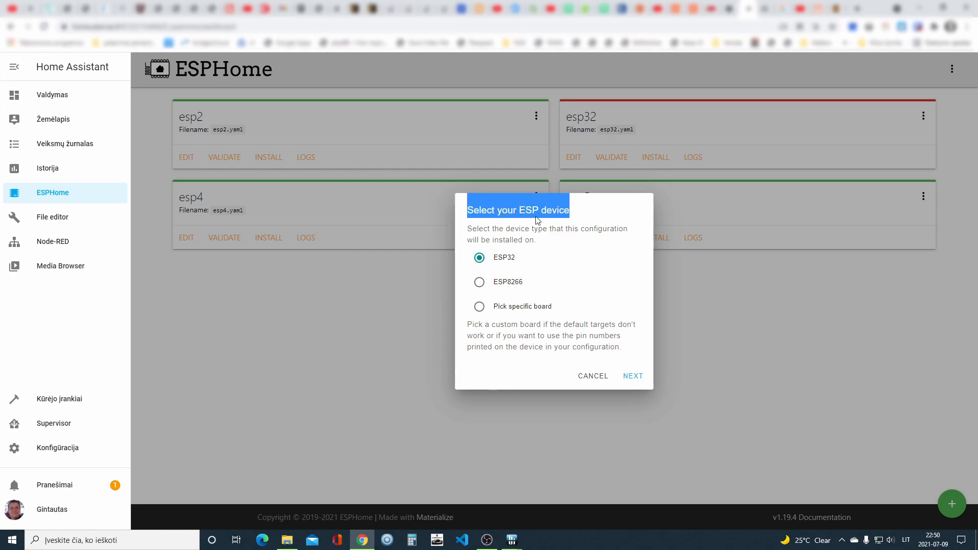
{"action": "mouse_move", "coordinate": [623, 380]}
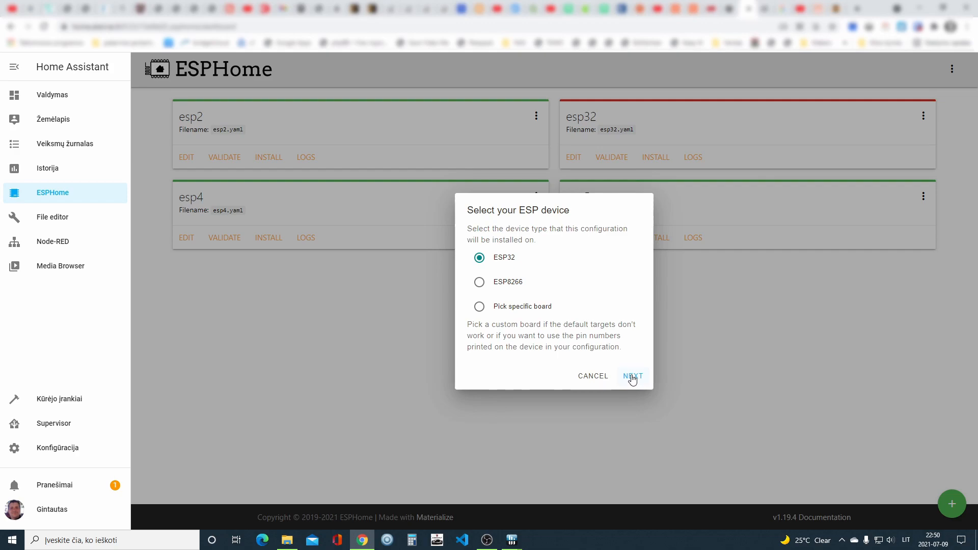
{"action": "left_click", "coordinate": [633, 376]}
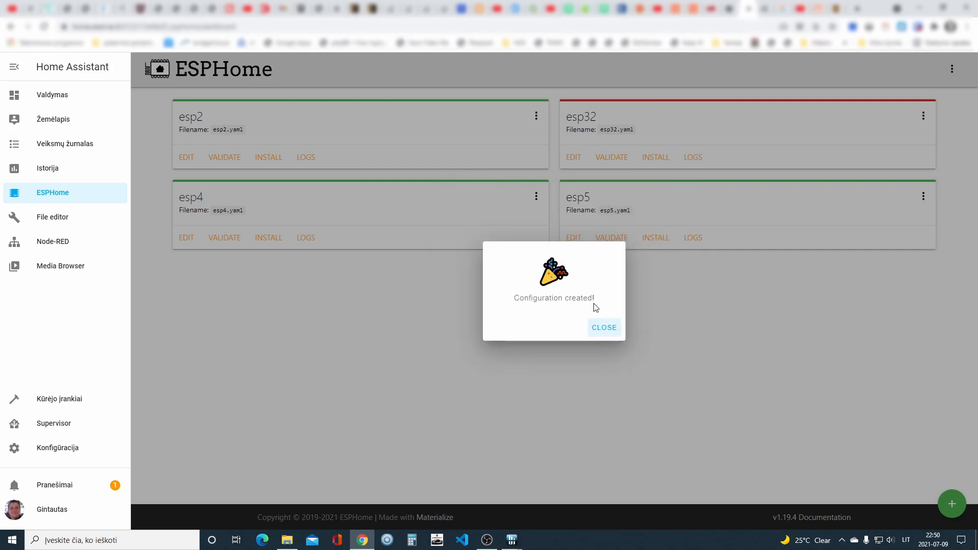
{"action": "mouse_move", "coordinate": [605, 328]}
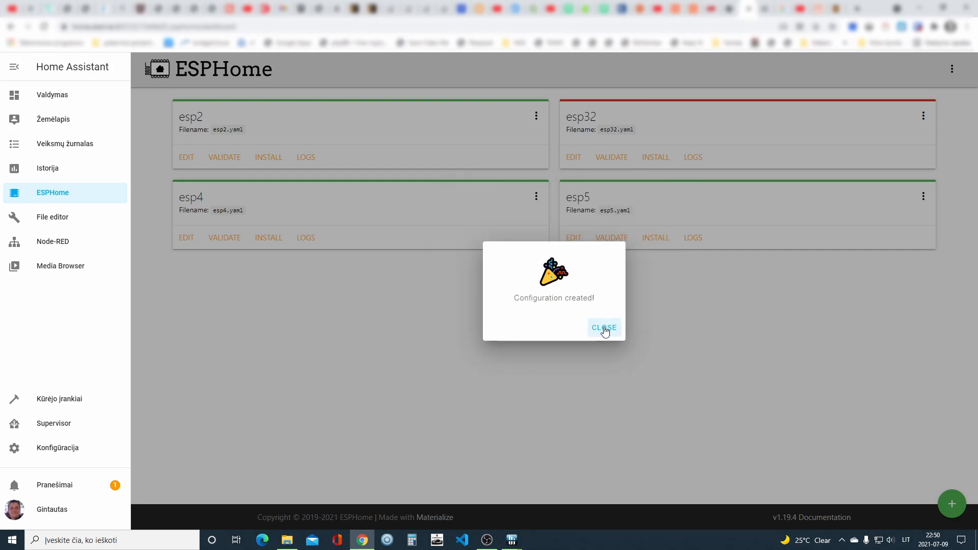
{"action": "left_click", "coordinate": [604, 327]}
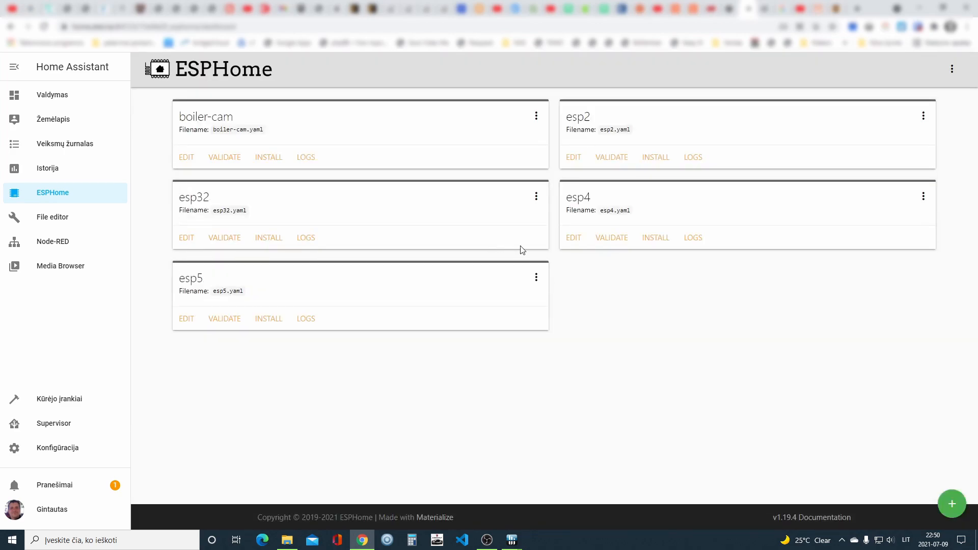
{"action": "mouse_move", "coordinate": [215, 129]}
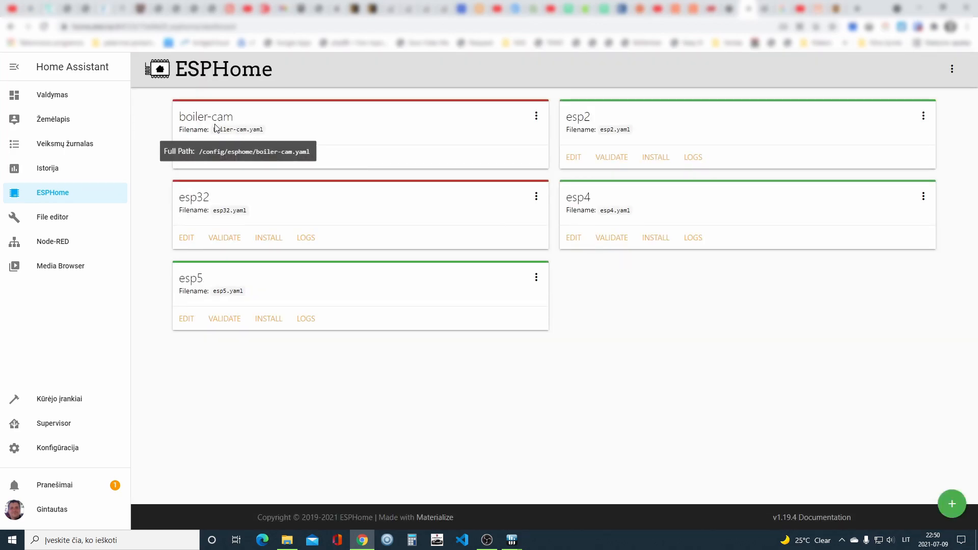
{"action": "mouse_move", "coordinate": [498, 136]}
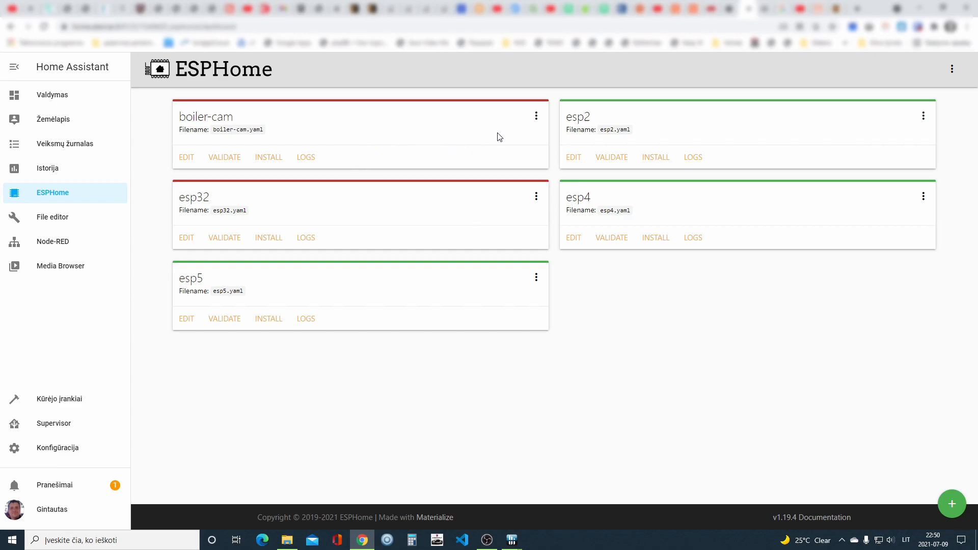
{"action": "mouse_move", "coordinate": [186, 161]}
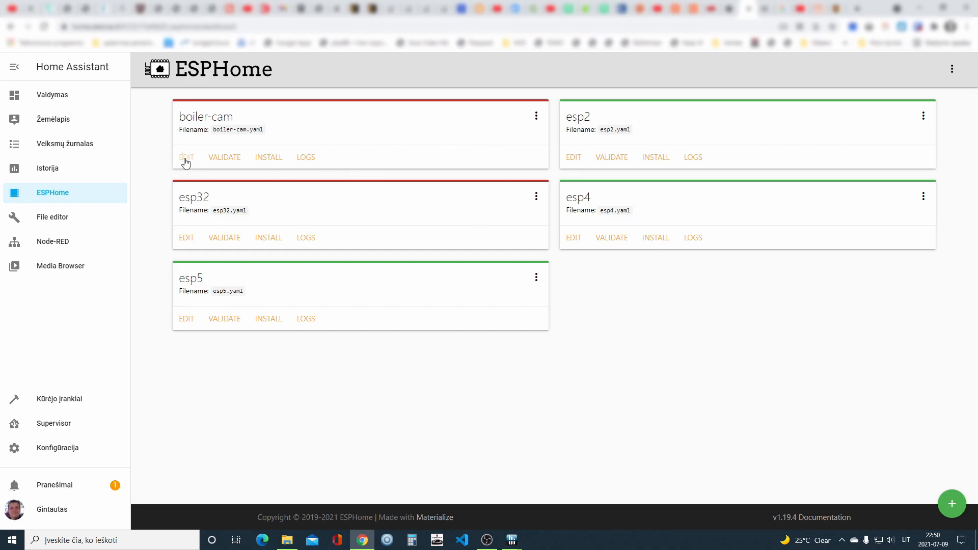
Open boiler-cam's configuration editor alongside the ESP32 Camera component docs
{"action": "left_click", "coordinate": [186, 157]}
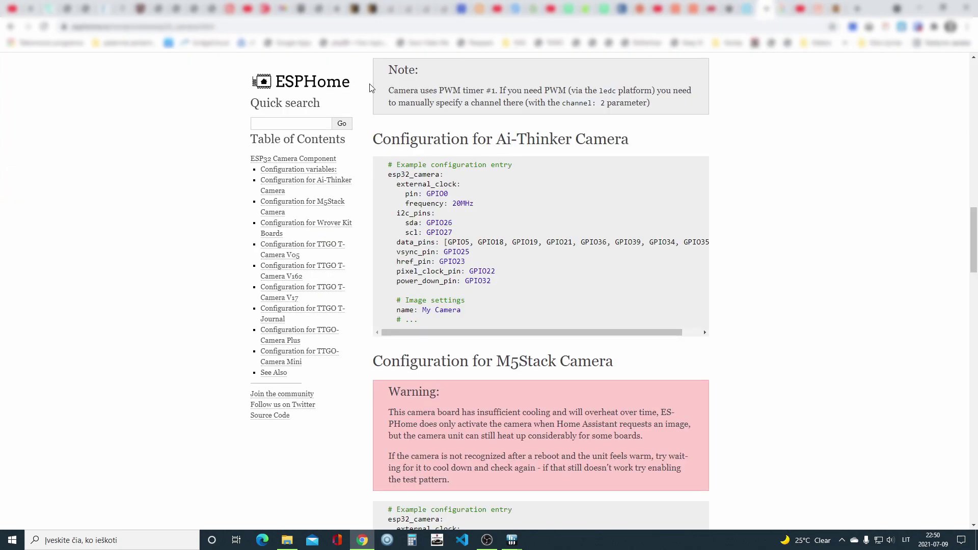
Copy the Ai-Thinker esp32_camera example YAML from the docs into boiler-cam.yaml
{"action": "left_click", "coordinate": [291, 123]}
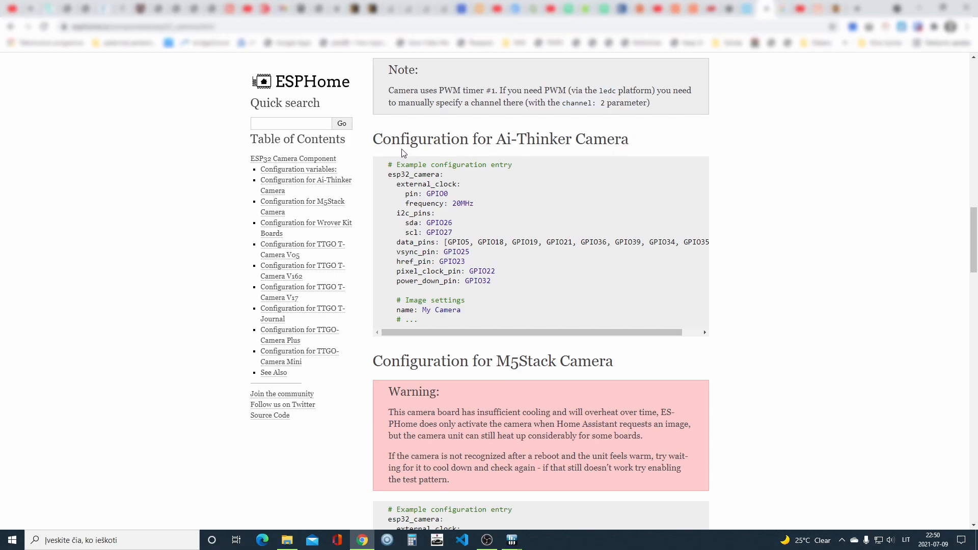
{"action": "scroll", "scroll_direction": "down", "scroll_amount": 3}
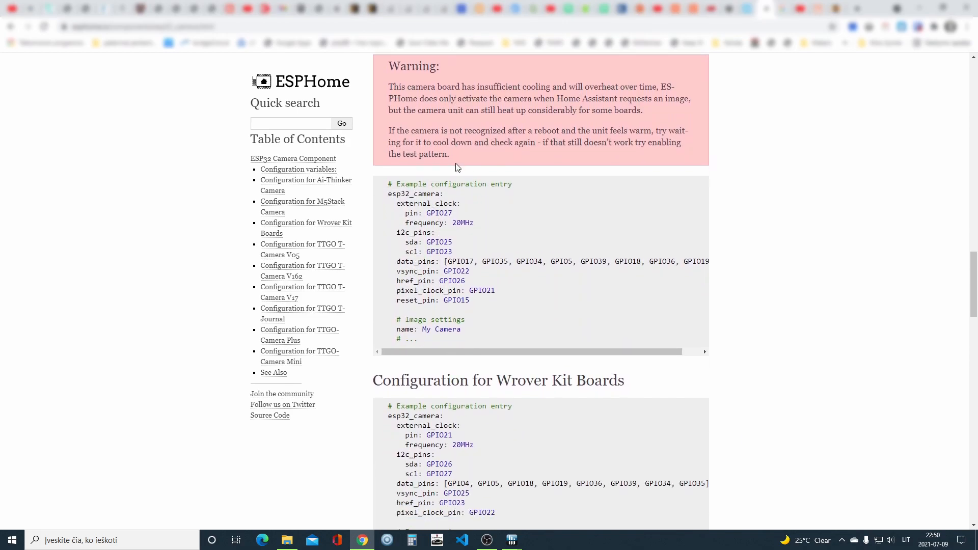
{"action": "scroll", "scroll_direction": "down", "scroll_amount": 3}
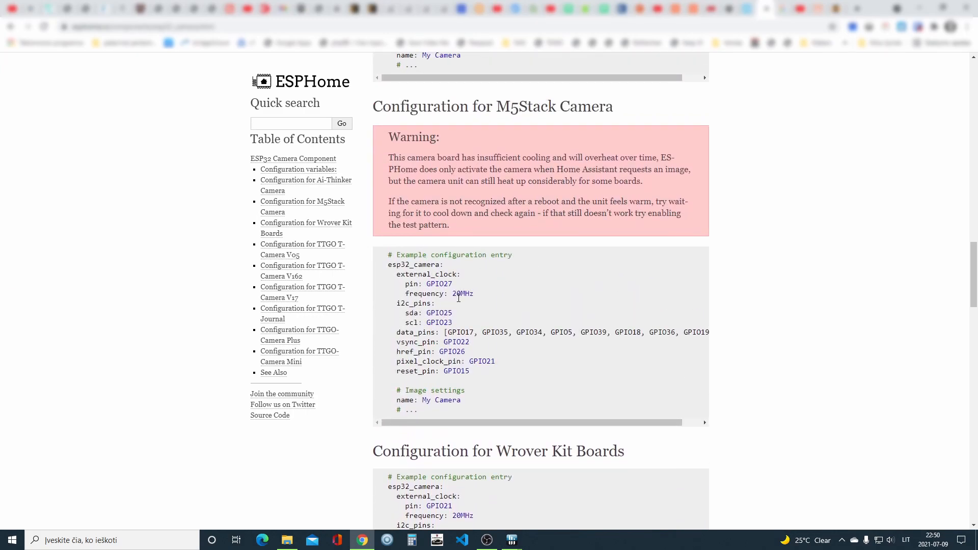
{"action": "double_click", "coordinate": [416, 106]}
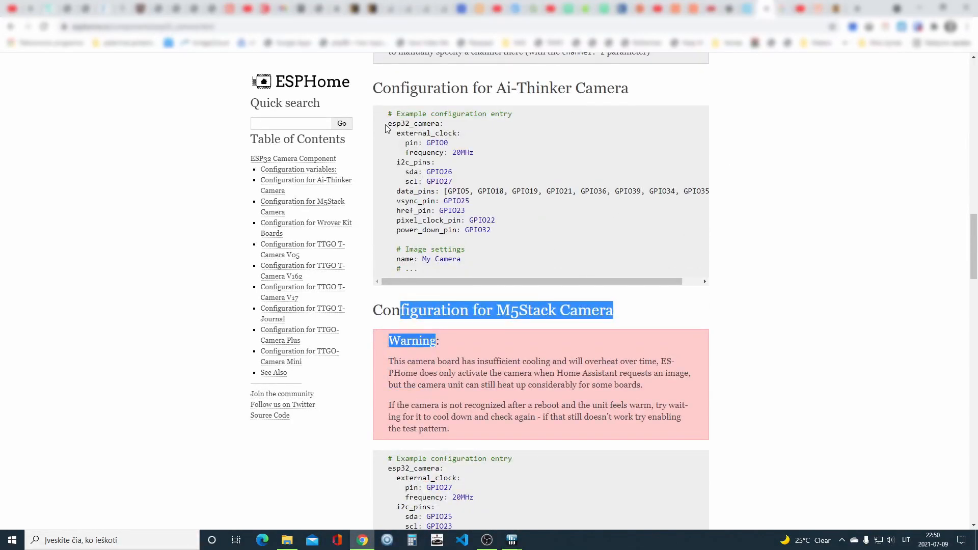
{"action": "left_click_drag", "start_coordinate": [388, 114], "coordinate": [418, 269]}
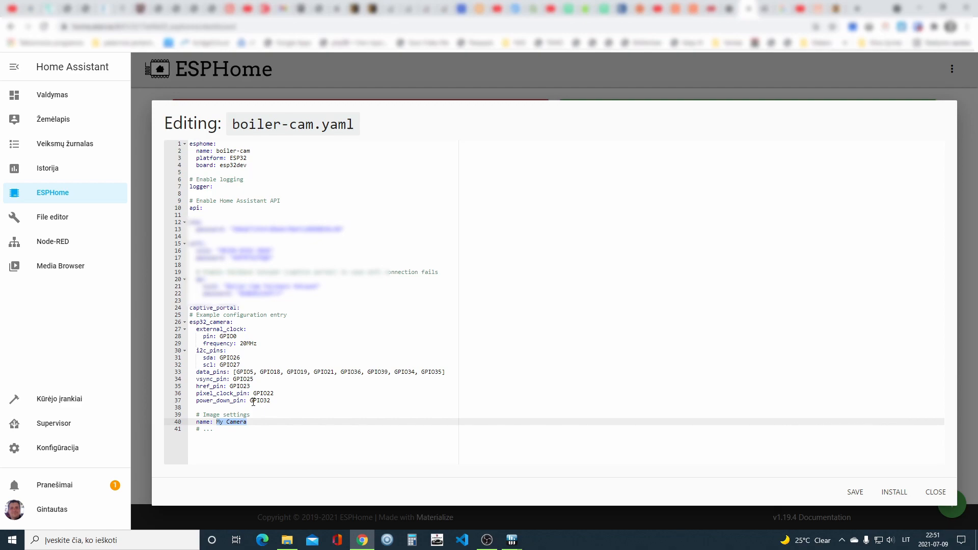
Rename the camera from 'My Camera' to 'Boiler Cam', then save and validate boiler-cam.yaml
{"action": "type", "text": "Boiler"}
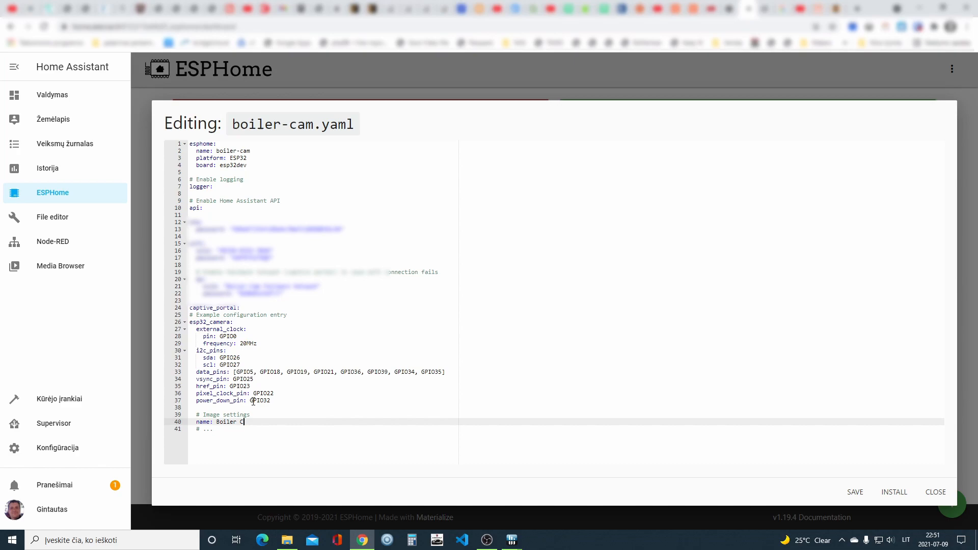
{"action": "type", "text": "am"}
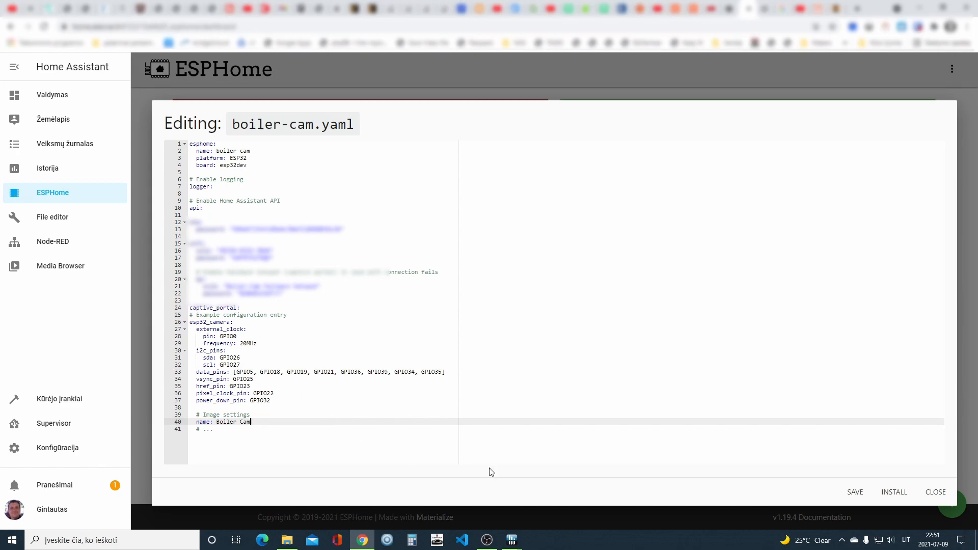
{"action": "mouse_move", "coordinate": [856, 497]}
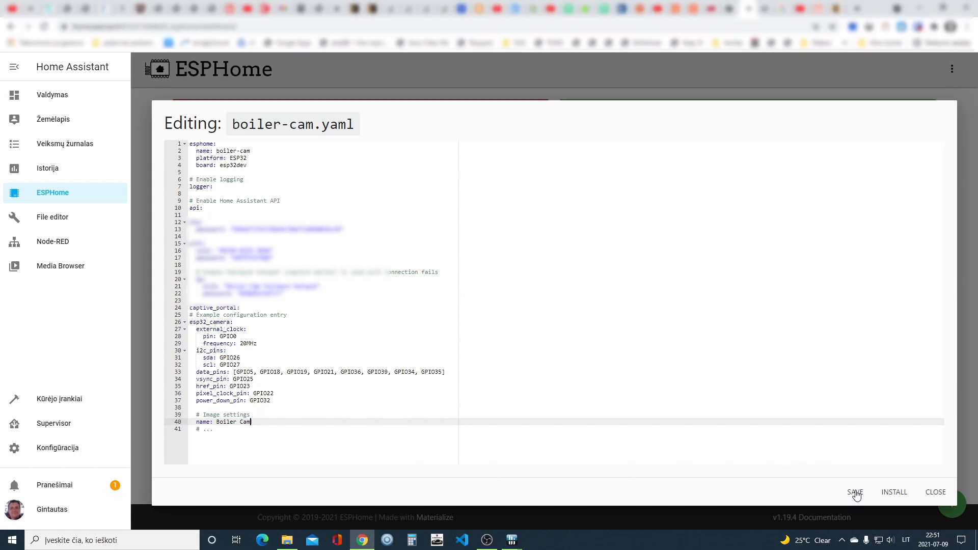
{"action": "left_click", "coordinate": [855, 492]}
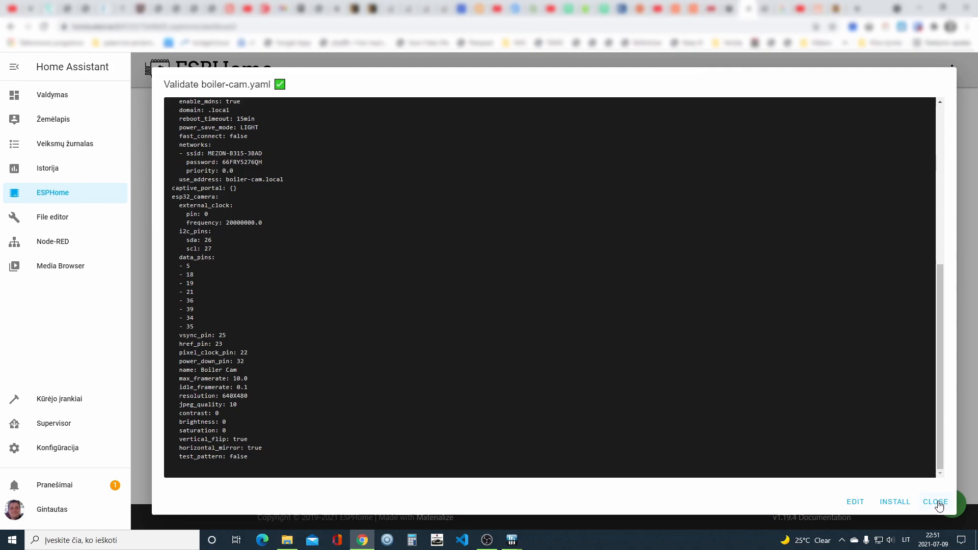
Close the validation results and bring up boiler-cam's install options
{"action": "left_click", "coordinate": [936, 502]}
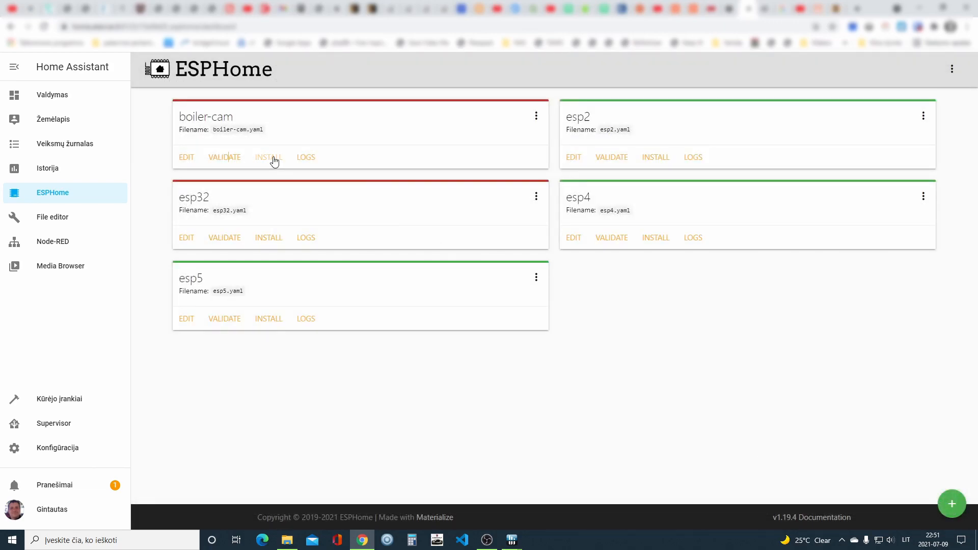
{"action": "left_click", "coordinate": [269, 157]}
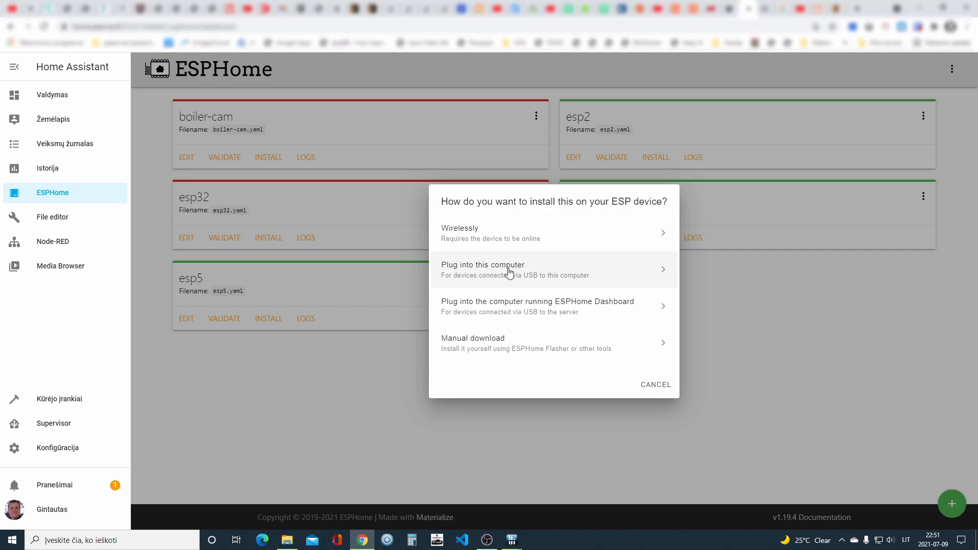
{"action": "mouse_move", "coordinate": [565, 281]}
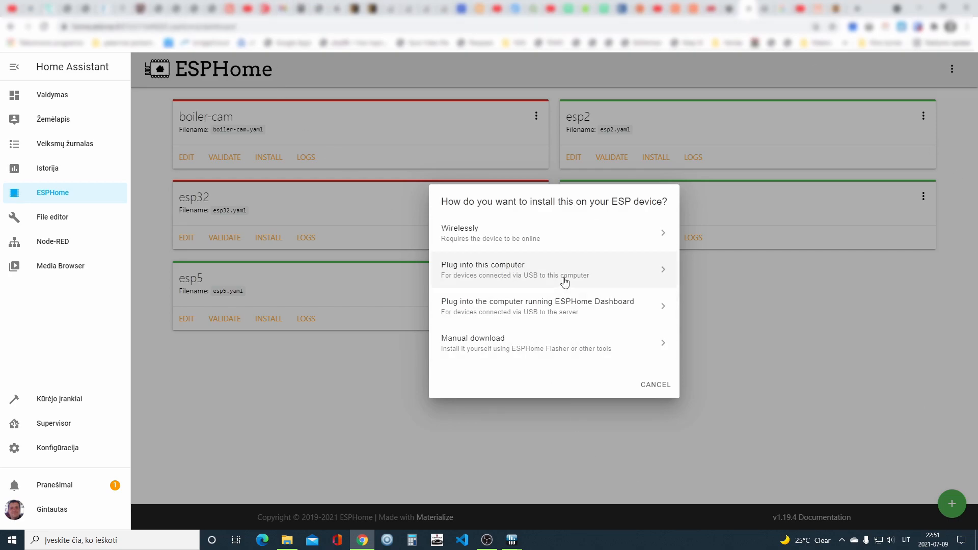
{"action": "mouse_move", "coordinate": [572, 272]}
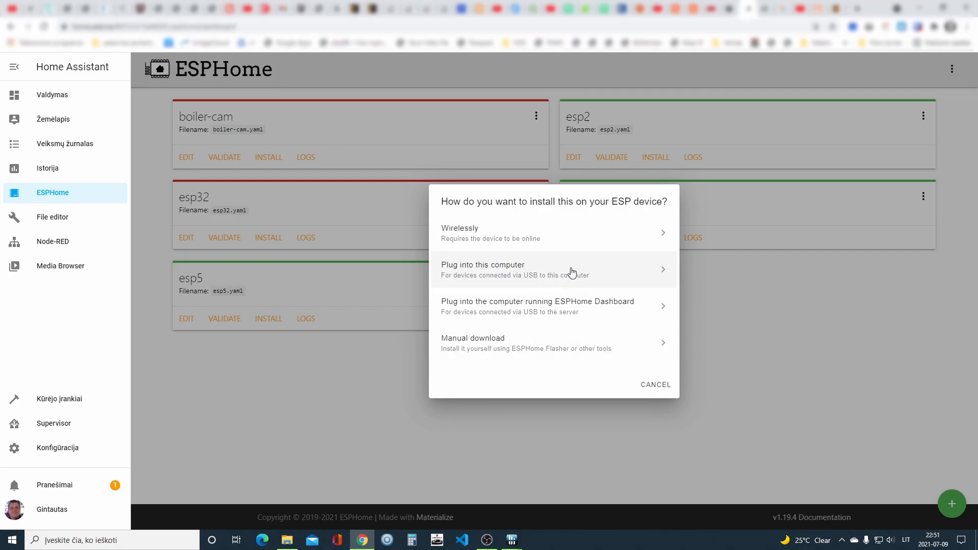
{"action": "mouse_move", "coordinate": [451, 241]}
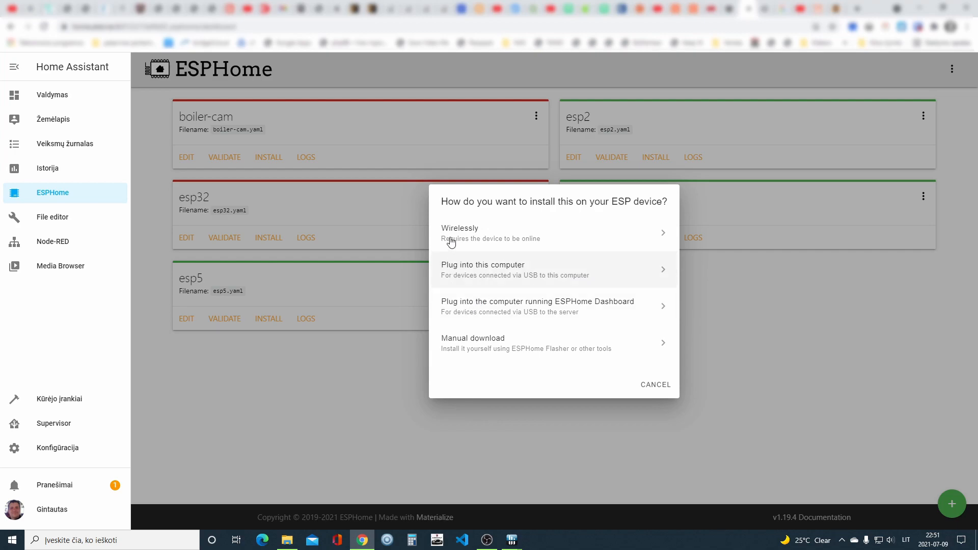
{"action": "mouse_move", "coordinate": [456, 270]}
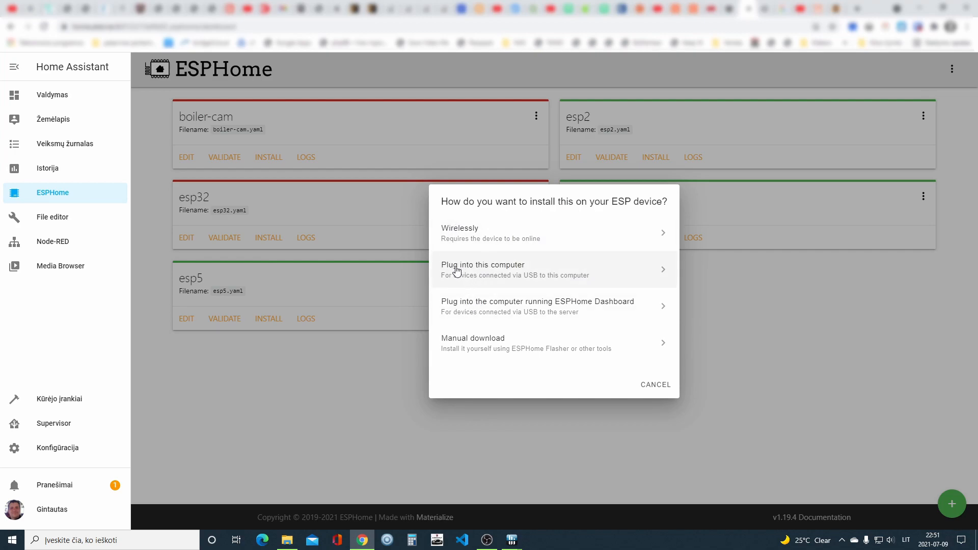
{"action": "mouse_move", "coordinate": [574, 279]}
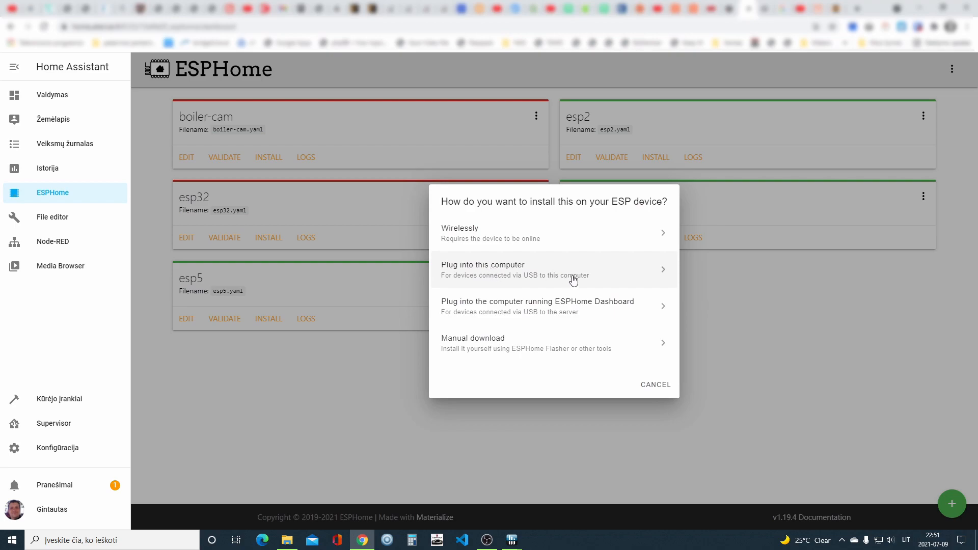
{"action": "mouse_move", "coordinate": [473, 270]}
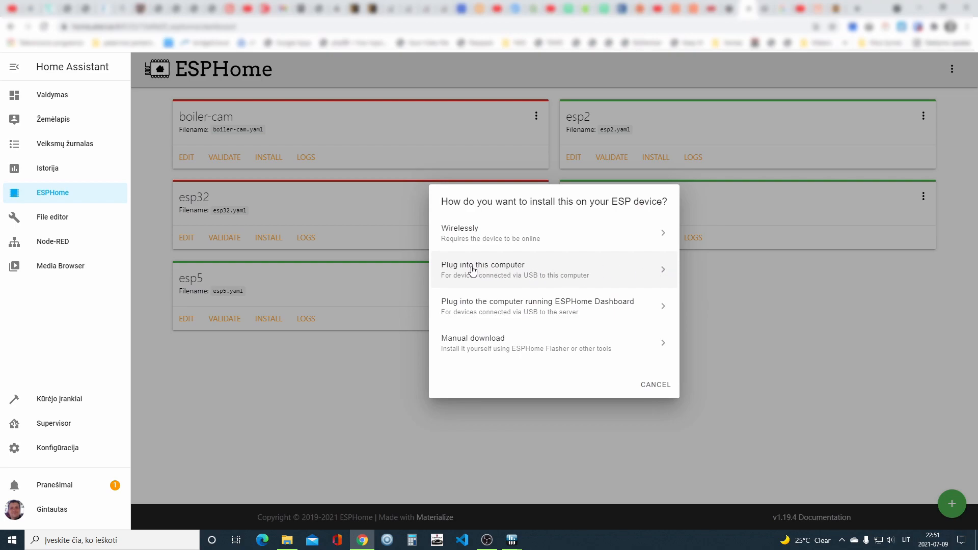
{"action": "mouse_move", "coordinate": [466, 274]}
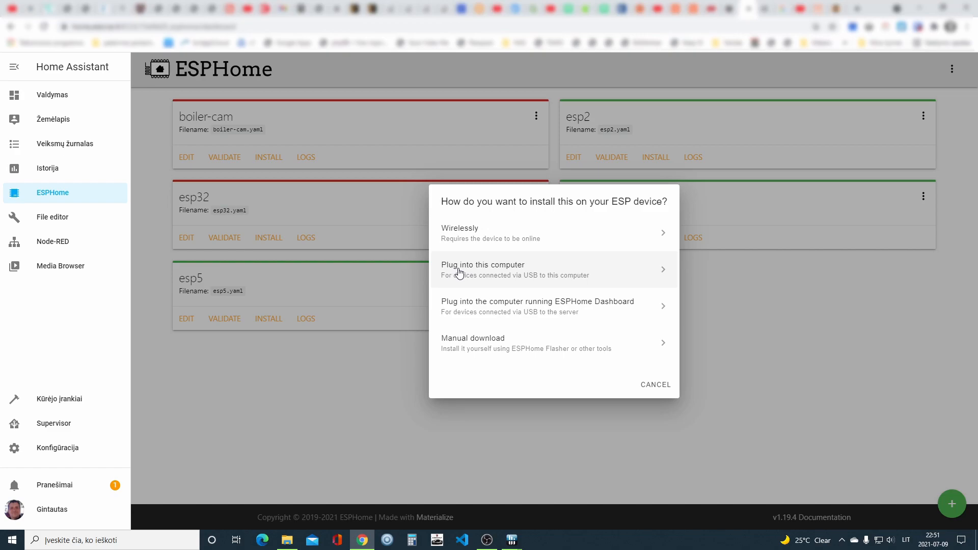
{"action": "mouse_move", "coordinate": [524, 268]}
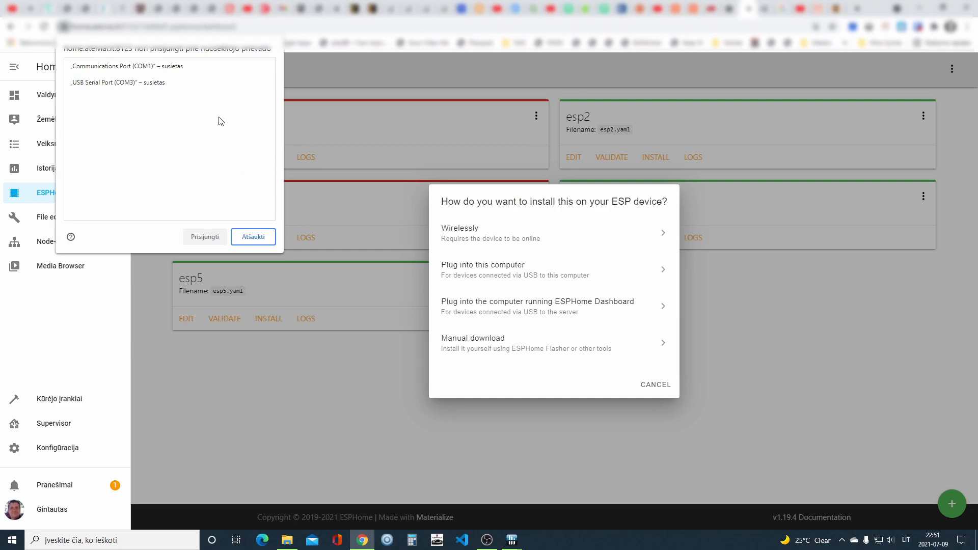
{"action": "mouse_move", "coordinate": [130, 87]}
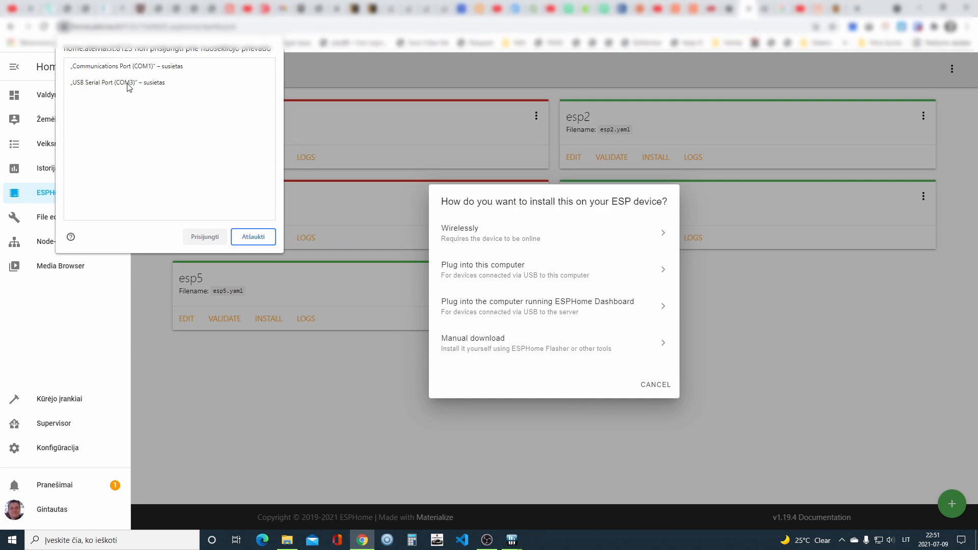
Flash boiler-cam onto the board via USB Serial Port (COM3) and dismiss the success message
{"action": "left_click", "coordinate": [119, 83]}
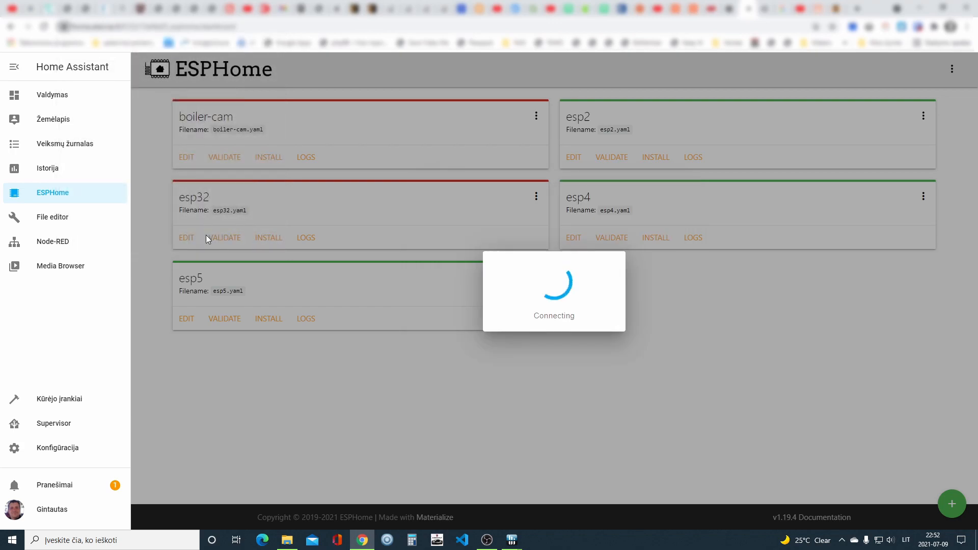
{"action": "mouse_move", "coordinate": [573, 292]}
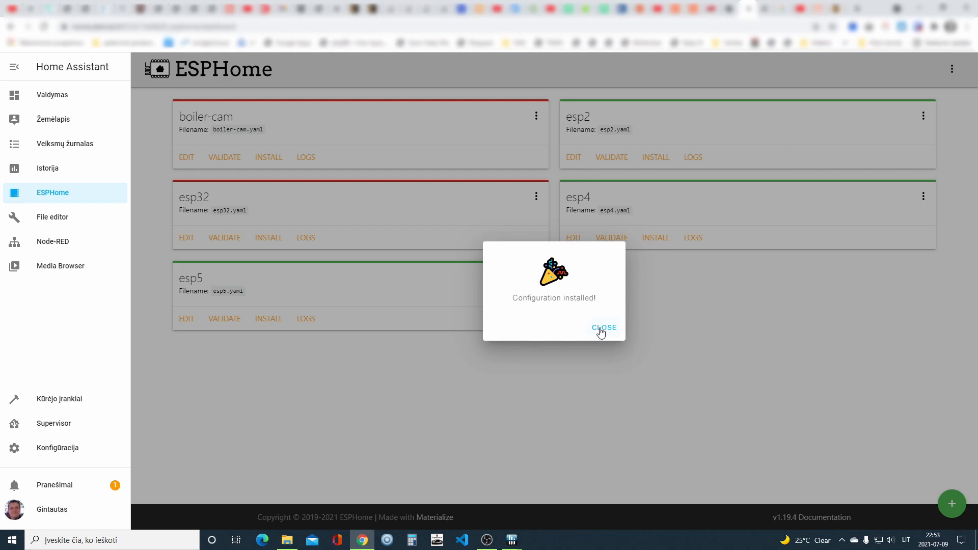
{"action": "left_click", "coordinate": [604, 328]}
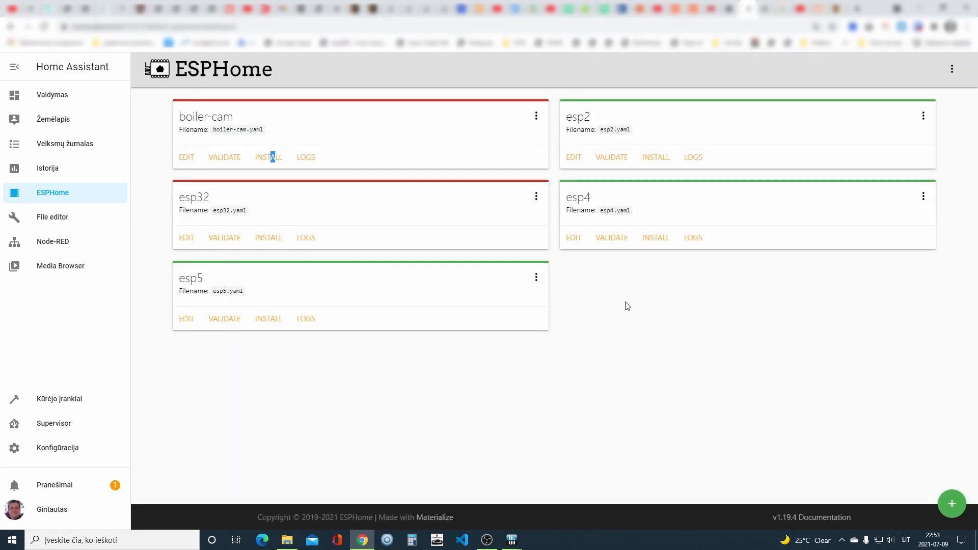
{"action": "mouse_move", "coordinate": [634, 319]}
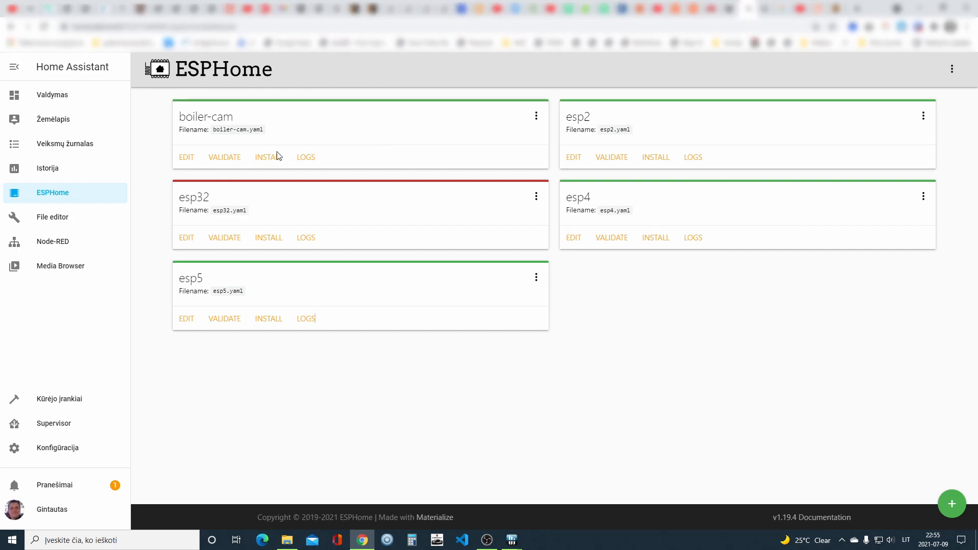
Watch boiler-cam's logs showing the WiFi connection and camera image capture
{"action": "double_click", "coordinate": [206, 117]}
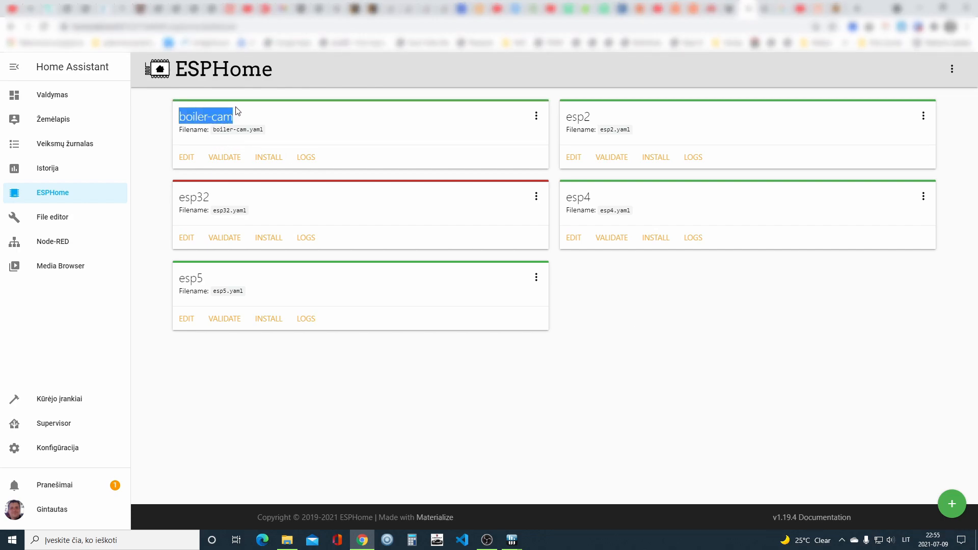
{"action": "mouse_move", "coordinate": [239, 112]}
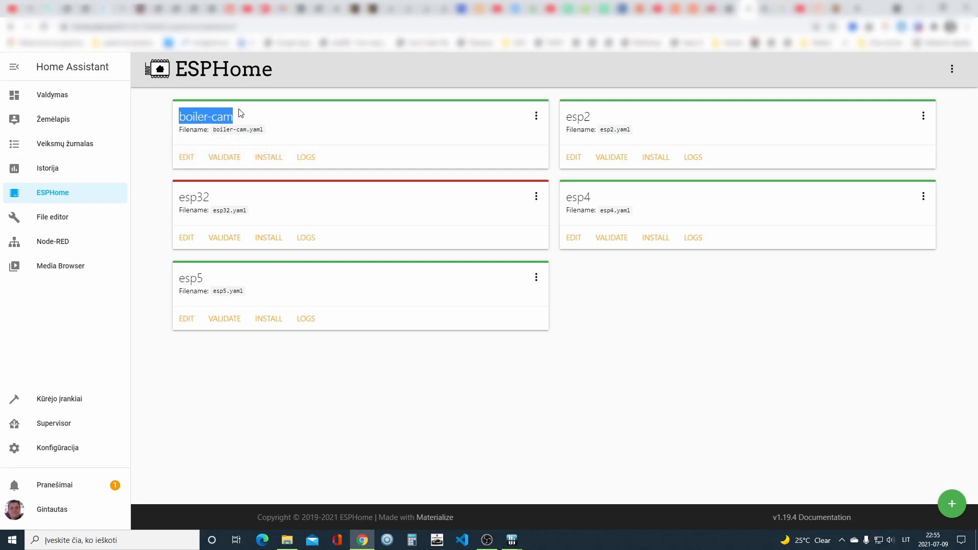
{"action": "mouse_move", "coordinate": [206, 128]}
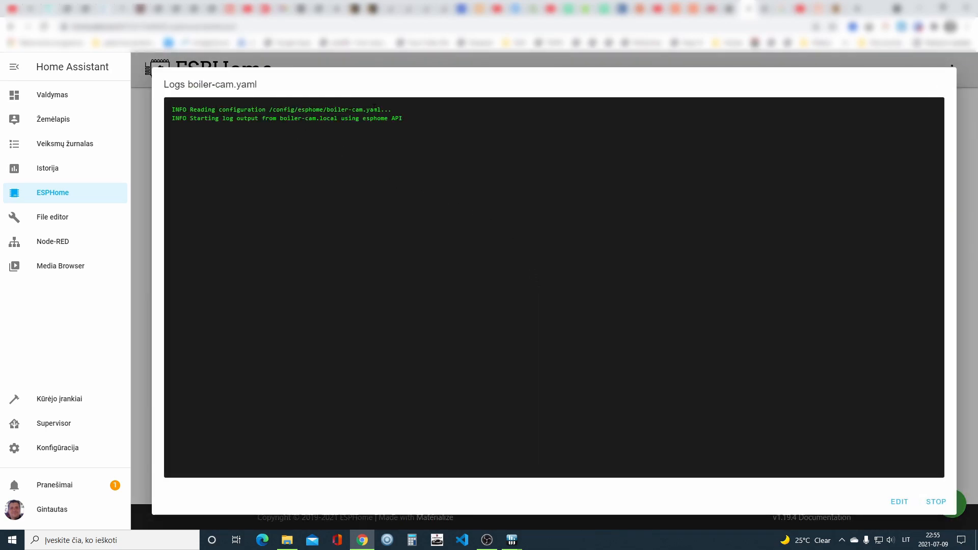
{"action": "mouse_move", "coordinate": [568, 235]}
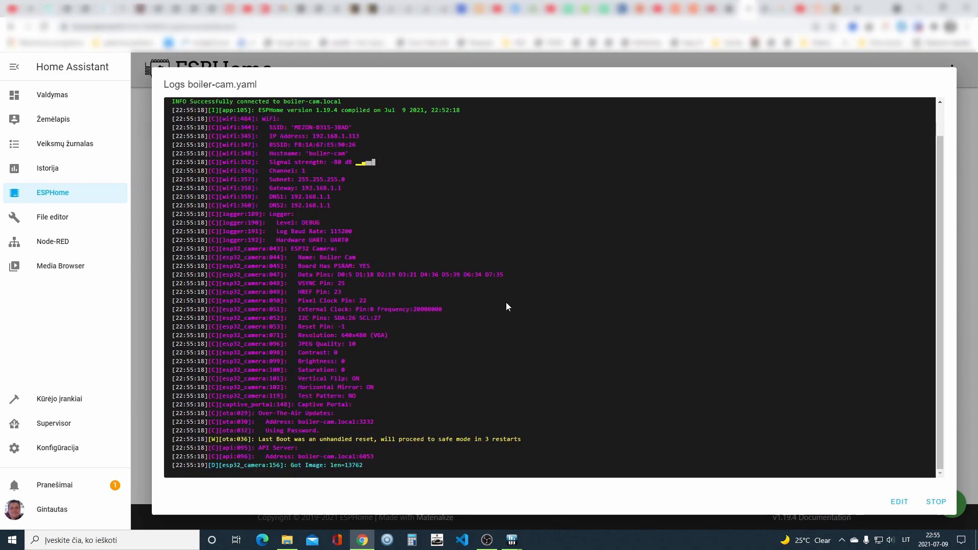
{"action": "mouse_move", "coordinate": [858, 467]}
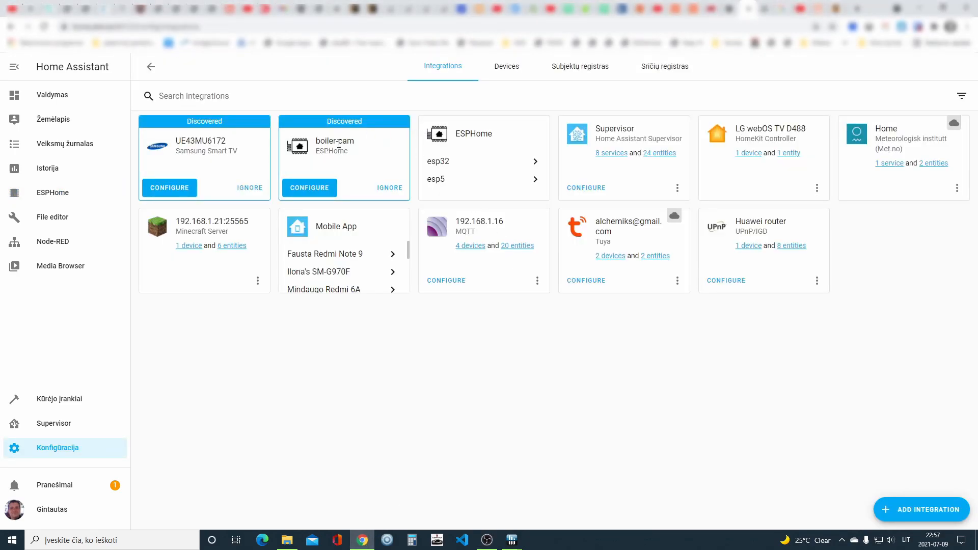
{"action": "mouse_move", "coordinate": [342, 166]}
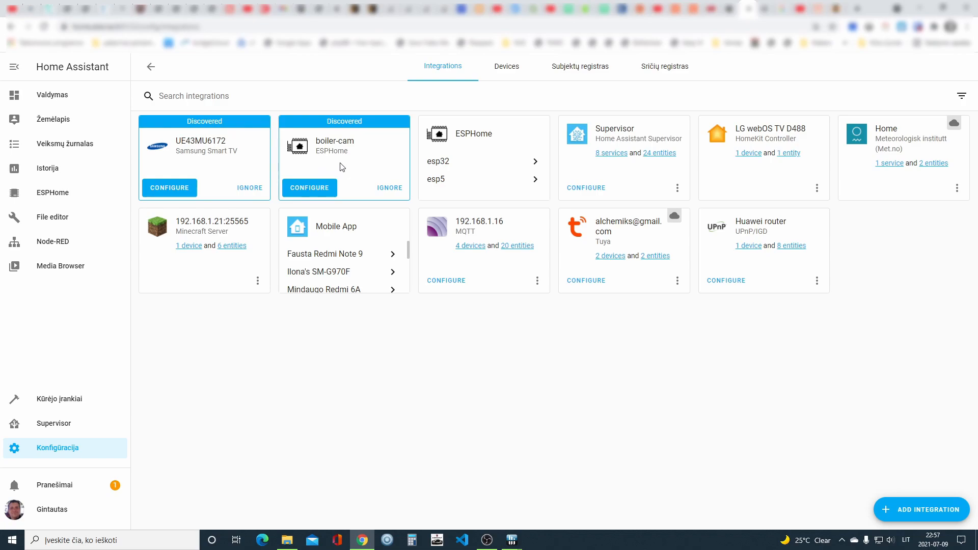
{"action": "mouse_move", "coordinate": [316, 156]}
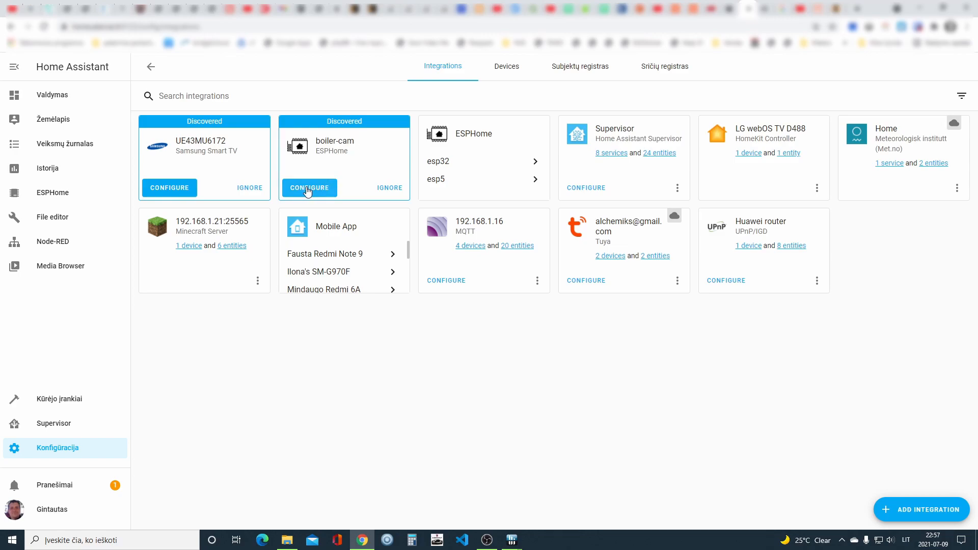
Add the discovered boiler-cam node and assign it to a newly created Palėpė area
{"action": "left_click", "coordinate": [309, 188]}
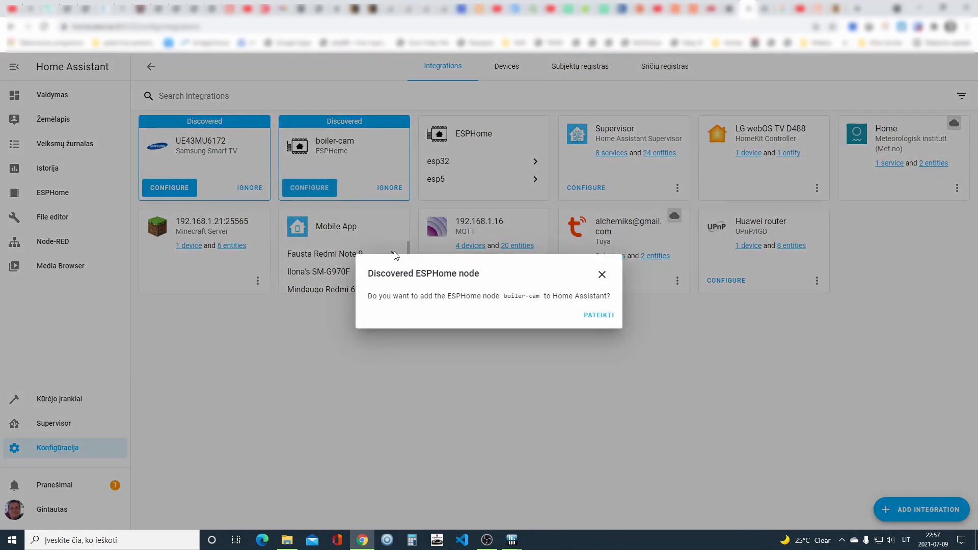
{"action": "mouse_move", "coordinate": [507, 296]}
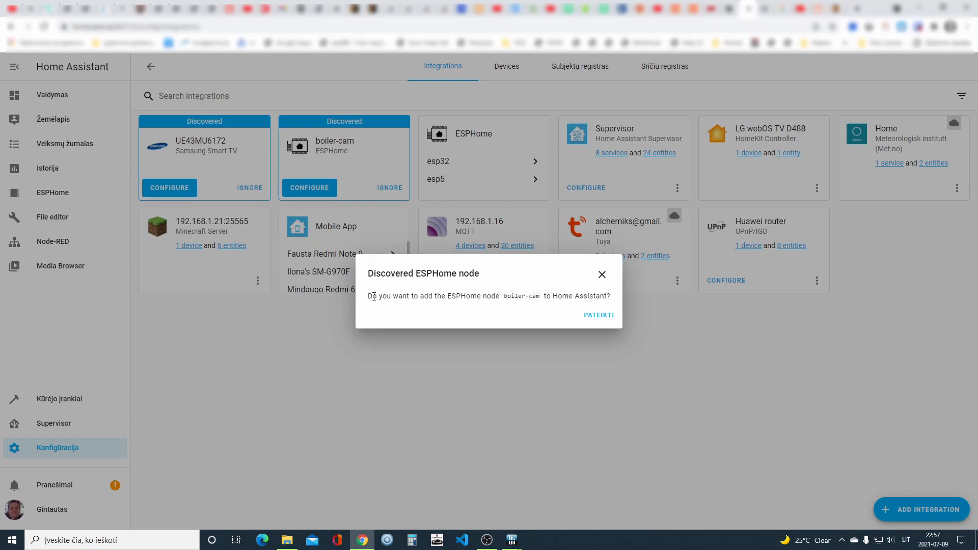
{"action": "mouse_move", "coordinate": [434, 297]}
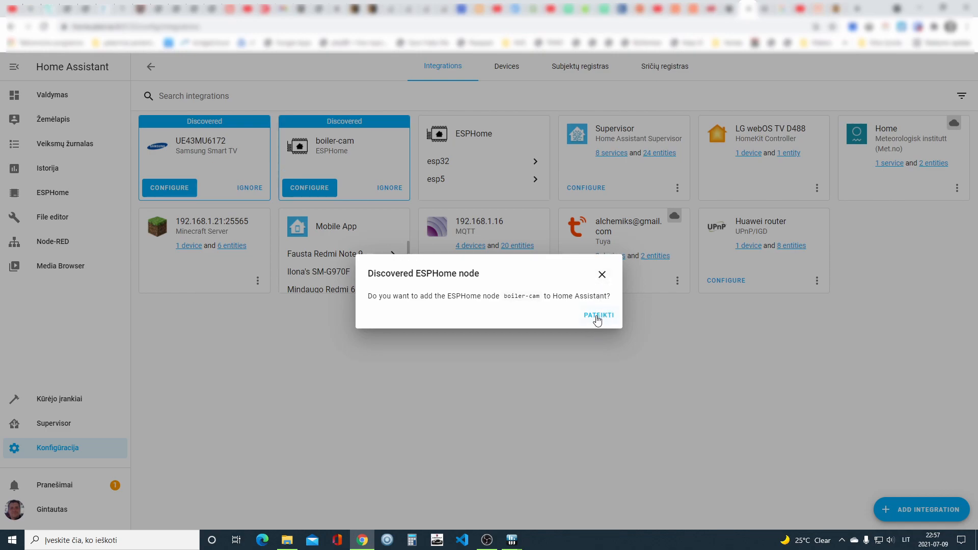
{"action": "left_click", "coordinate": [599, 314]}
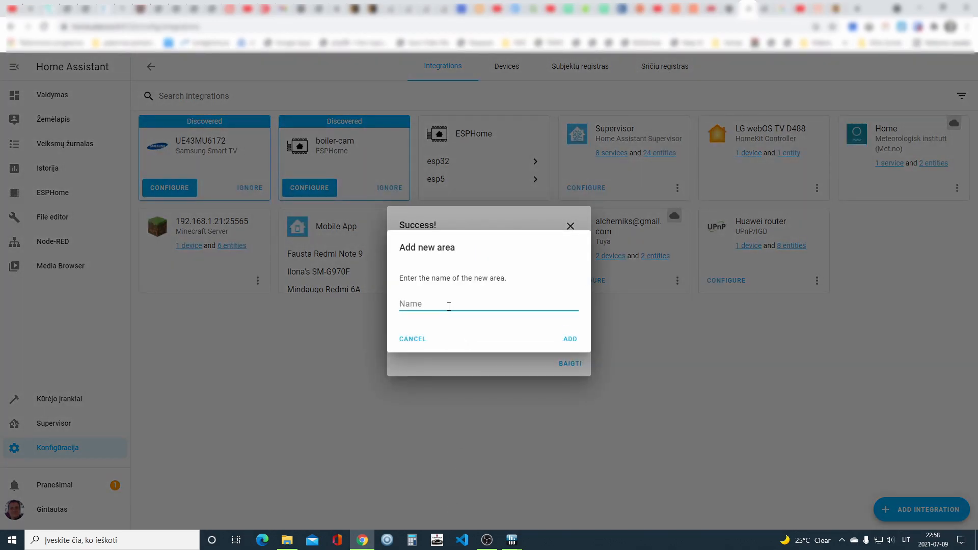
{"action": "type", "text": "A"}
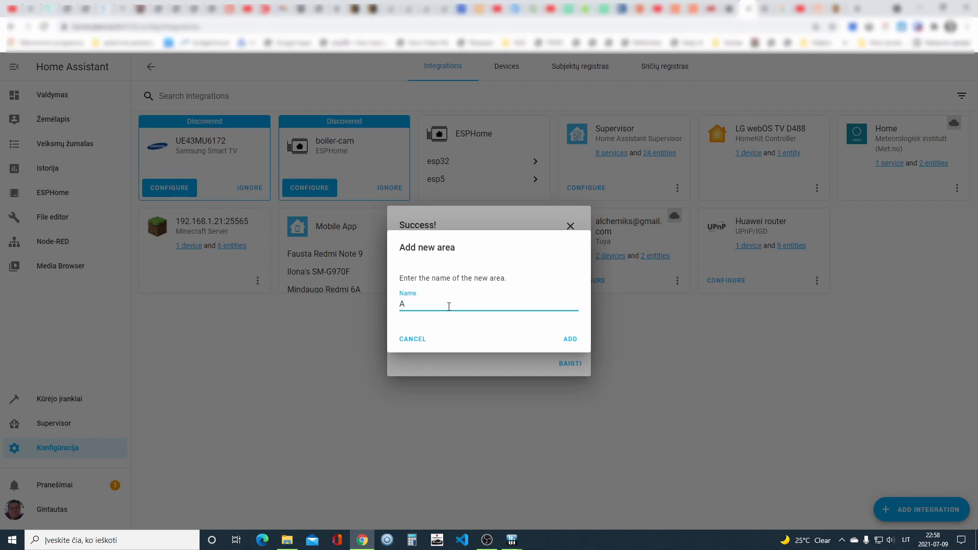
{"action": "type", "text": "ttick"}
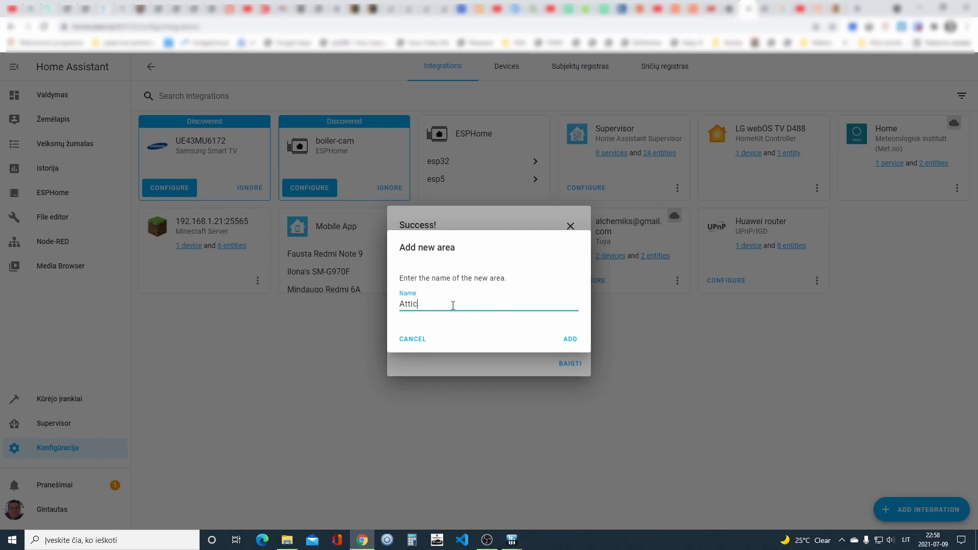
{"action": "type", "text": "Palėpė"}
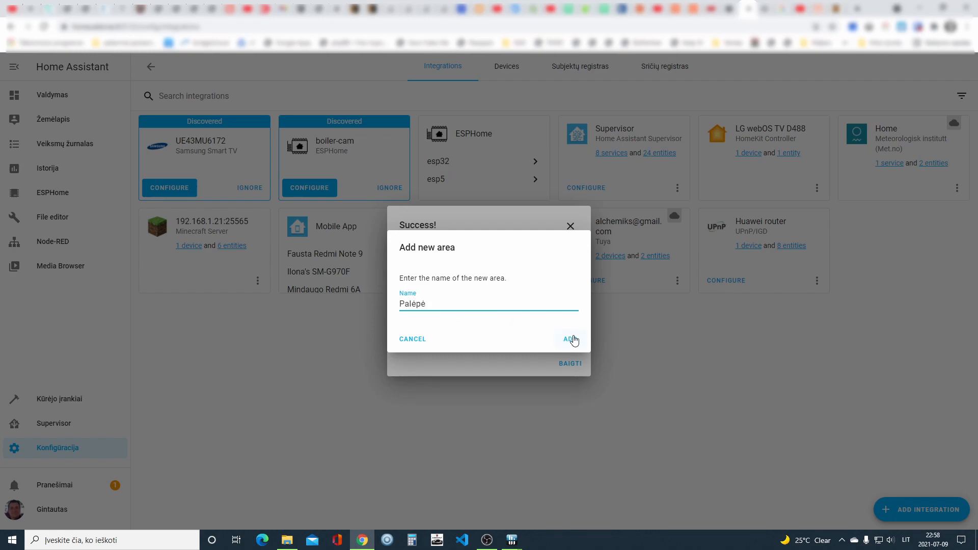
{"action": "left_click", "coordinate": [569, 339]}
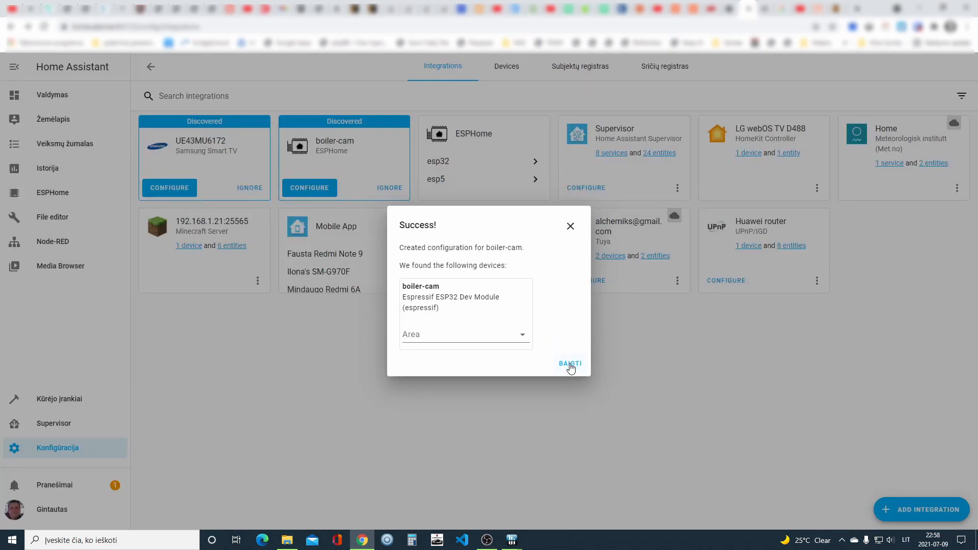
{"action": "left_click", "coordinate": [465, 334]}
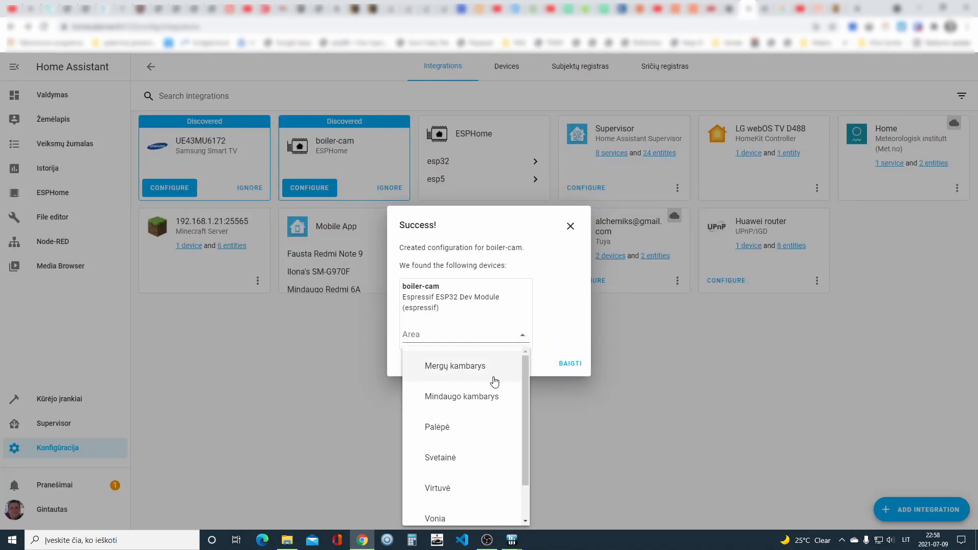
{"action": "left_click", "coordinate": [437, 427]}
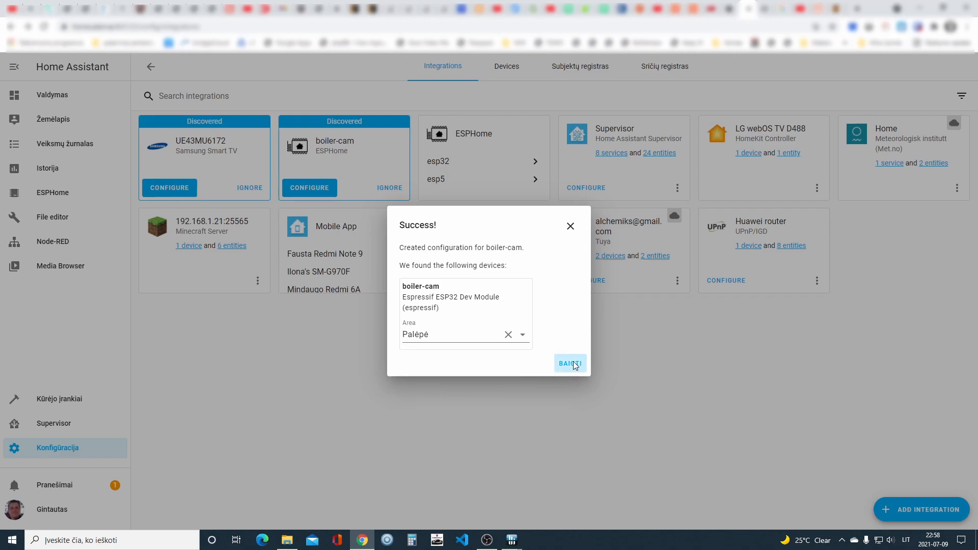
{"action": "left_click", "coordinate": [570, 364]}
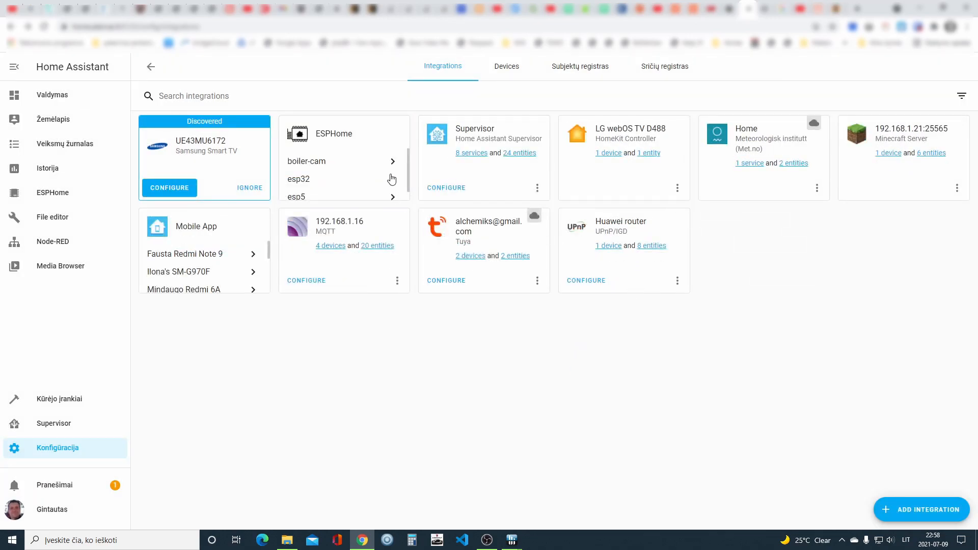
Open the Boiler Cam camera entity, confirm area Palėpė under advanced settings, and save
{"action": "left_click", "coordinate": [306, 161]}
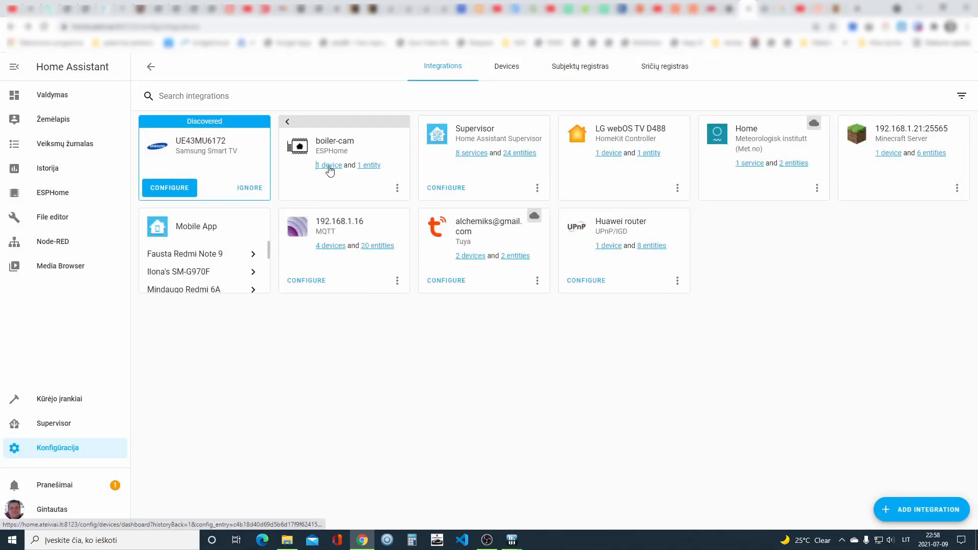
{"action": "left_click", "coordinate": [368, 164]}
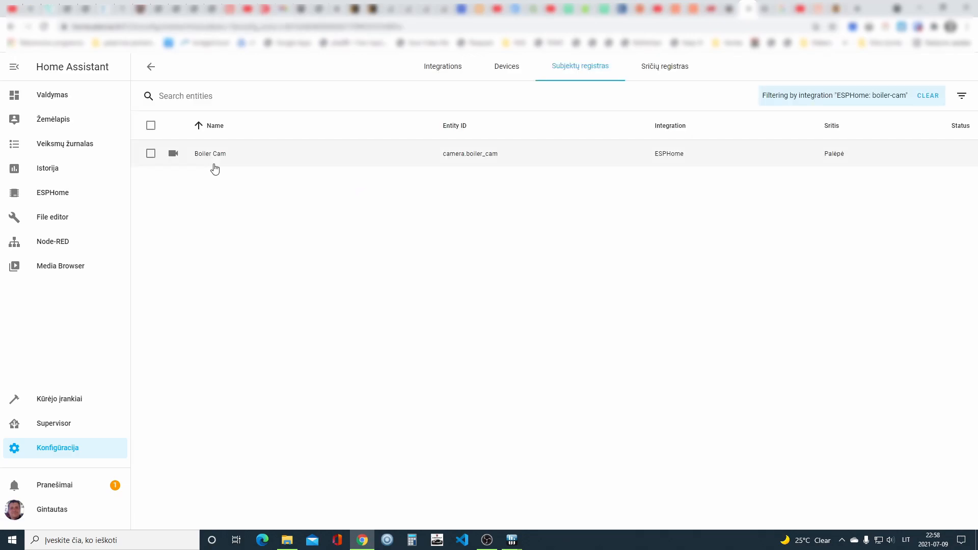
{"action": "left_click", "coordinate": [210, 154]}
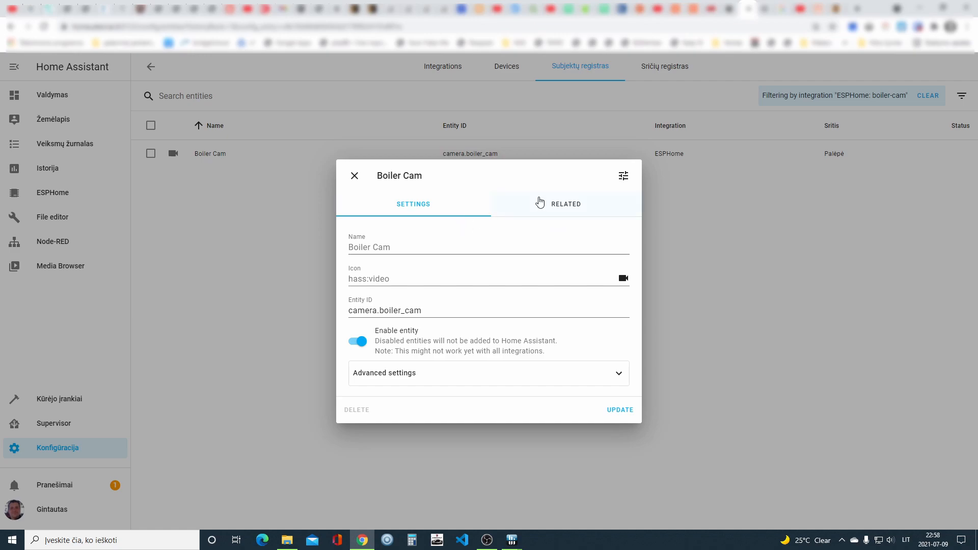
{"action": "mouse_move", "coordinate": [355, 178]}
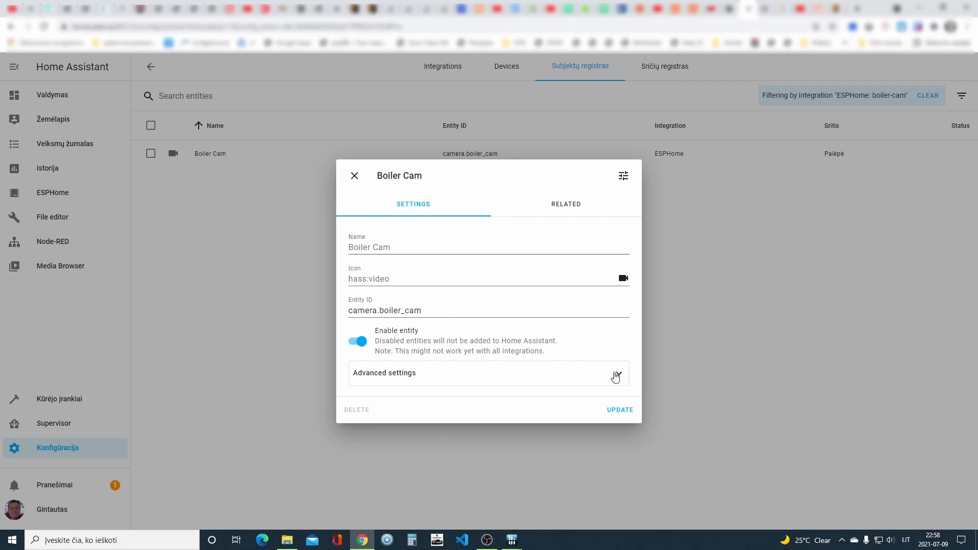
{"action": "left_click", "coordinate": [488, 373]}
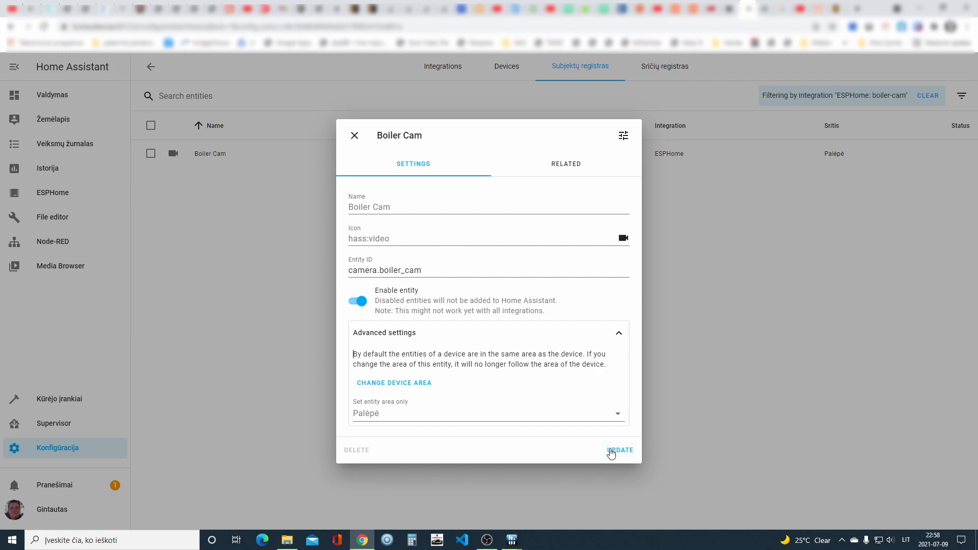
{"action": "left_click", "coordinate": [620, 450]}
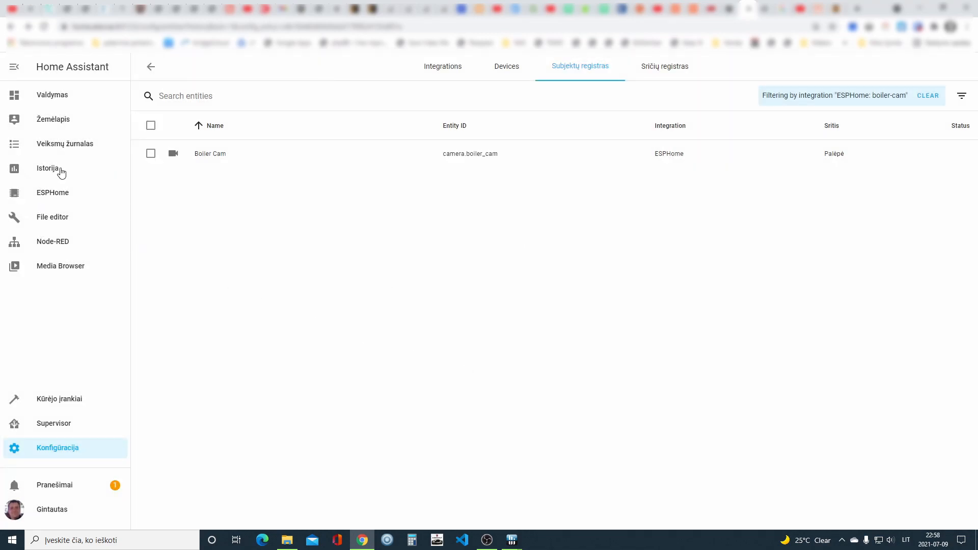
{"action": "left_click", "coordinate": [52, 193]}
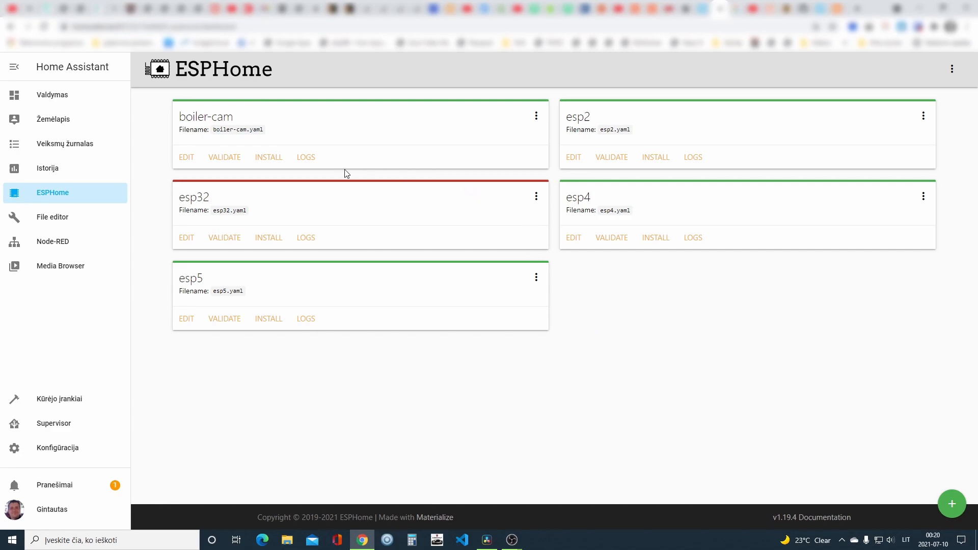
{"action": "mouse_move", "coordinate": [197, 161]}
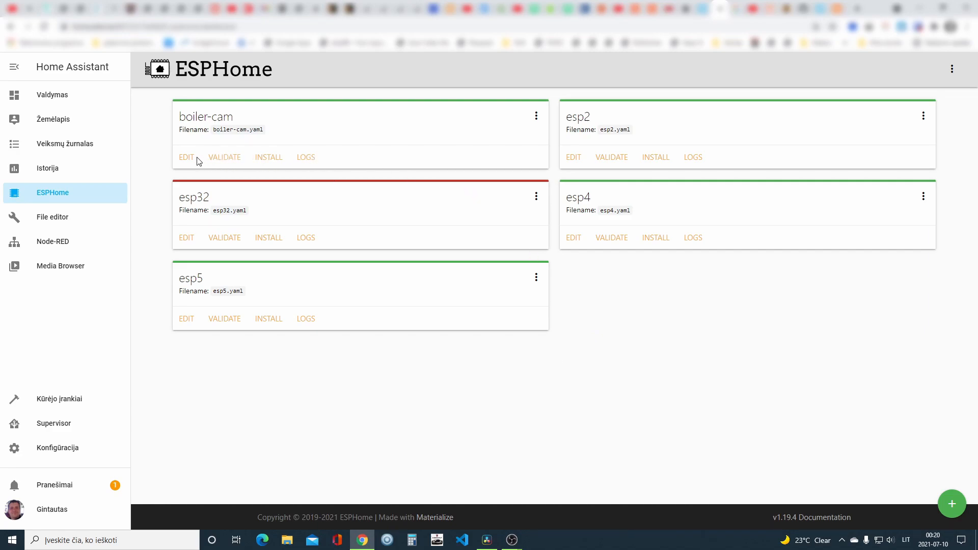
Review boiler-cam.yaml's status, lighting switch, version, uptime, WiFi signal and DHT11 sensors, then close it
{"action": "left_click", "coordinate": [186, 157]}
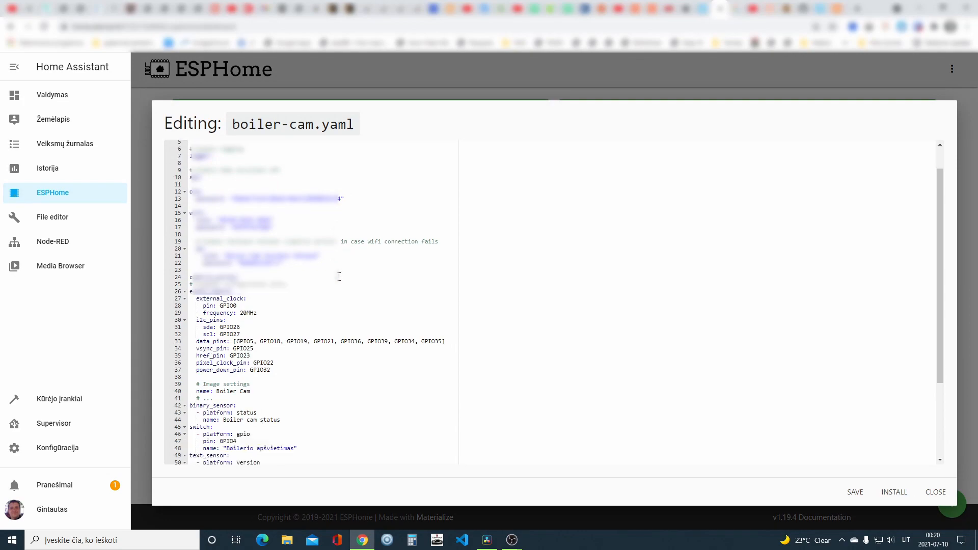
{"action": "scroll", "scroll_direction": "down", "scroll_amount": 3}
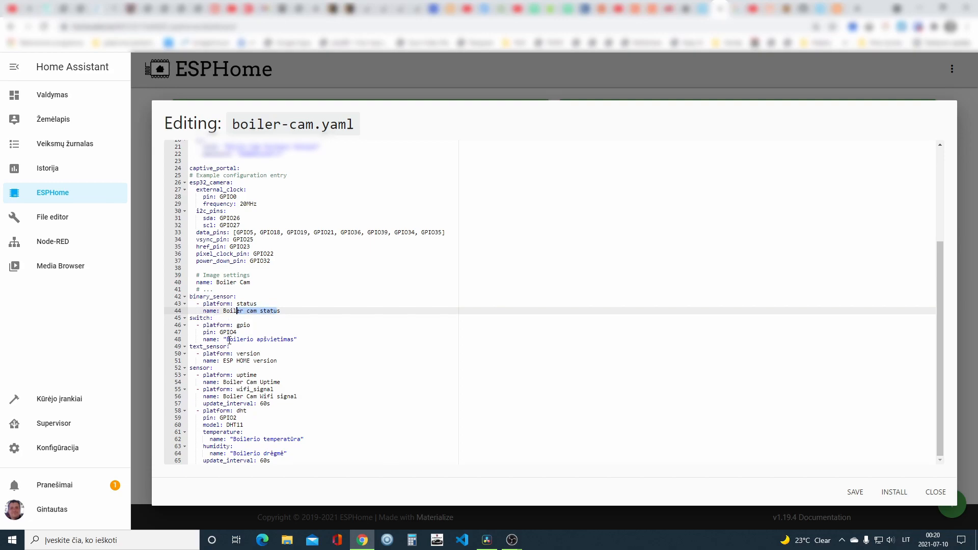
{"action": "left_click", "coordinate": [251, 339]}
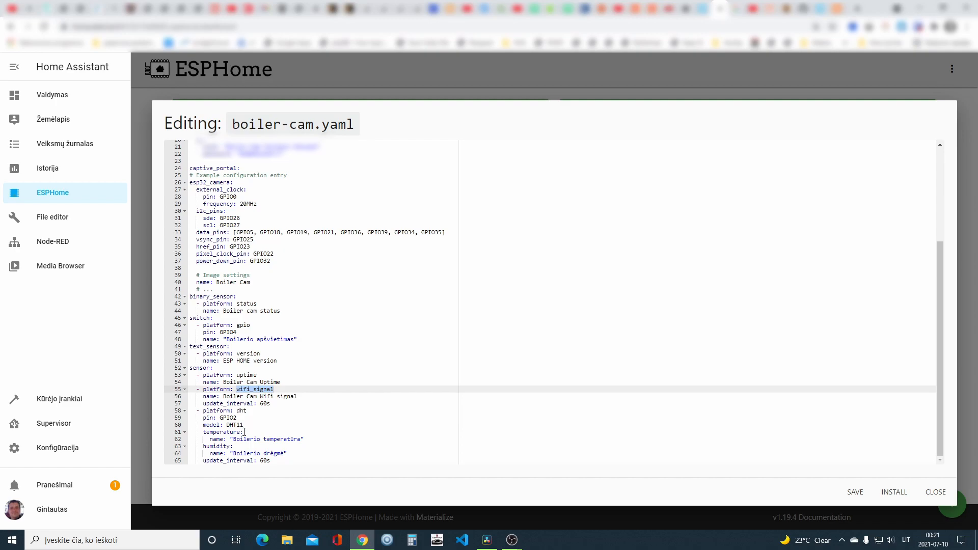
{"action": "mouse_move", "coordinate": [336, 433]}
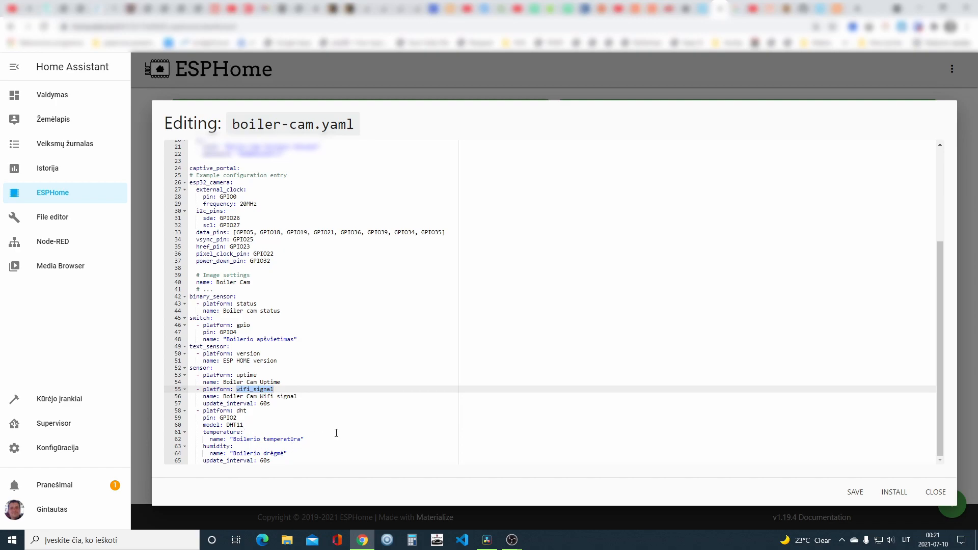
{"action": "mouse_move", "coordinate": [941, 497]}
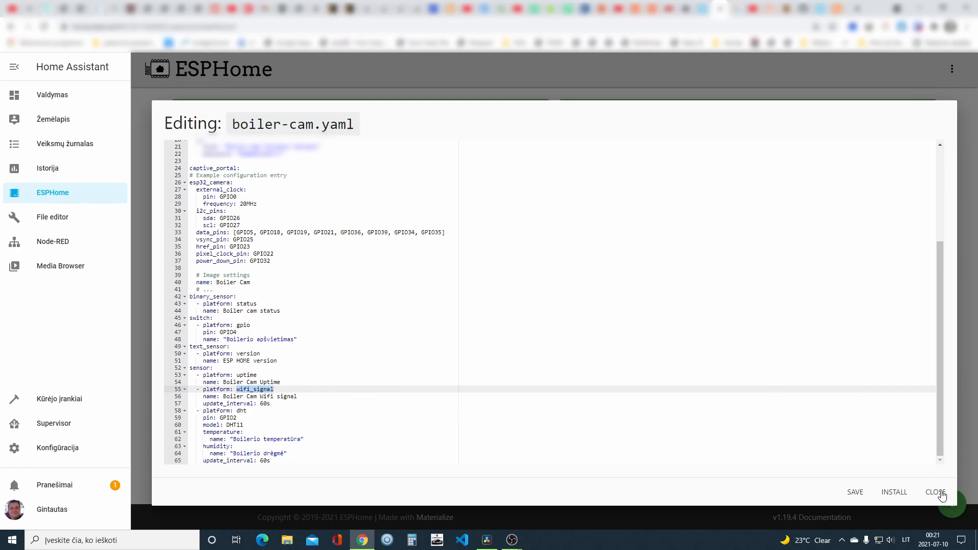
{"action": "left_click", "coordinate": [936, 492]}
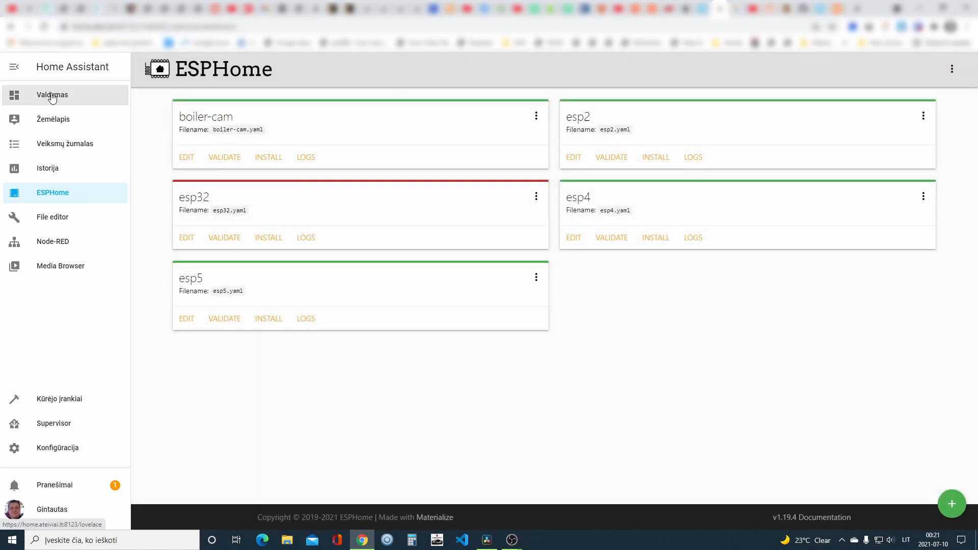
Edit the Palėpė picture glance card on the TEST BOILER CAM dashboard view
{"action": "left_click", "coordinate": [52, 95]}
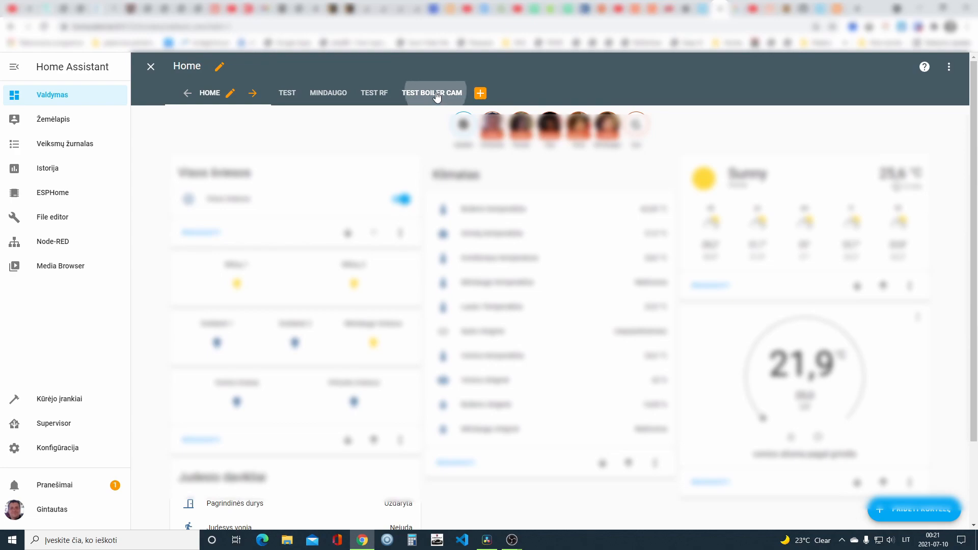
{"action": "left_click", "coordinate": [432, 93]}
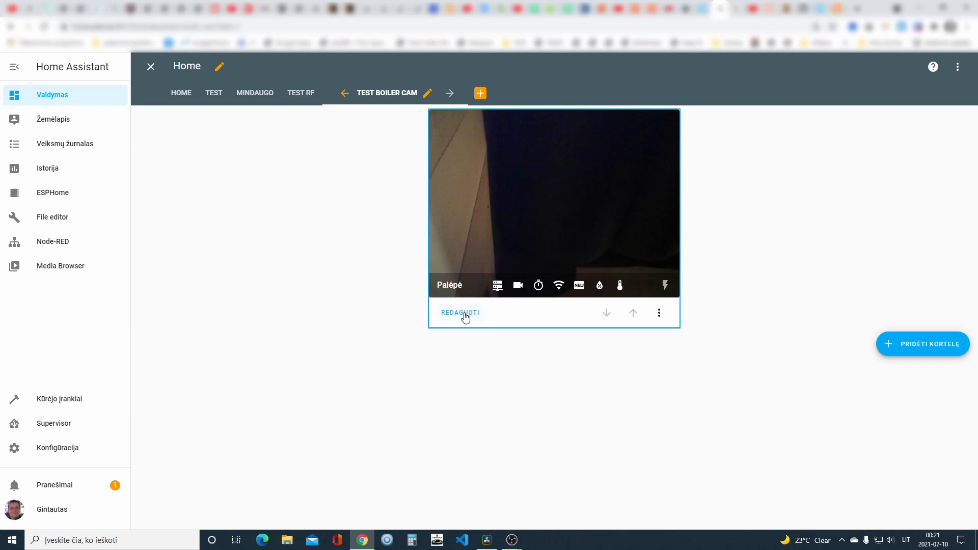
{"action": "left_click", "coordinate": [460, 313]}
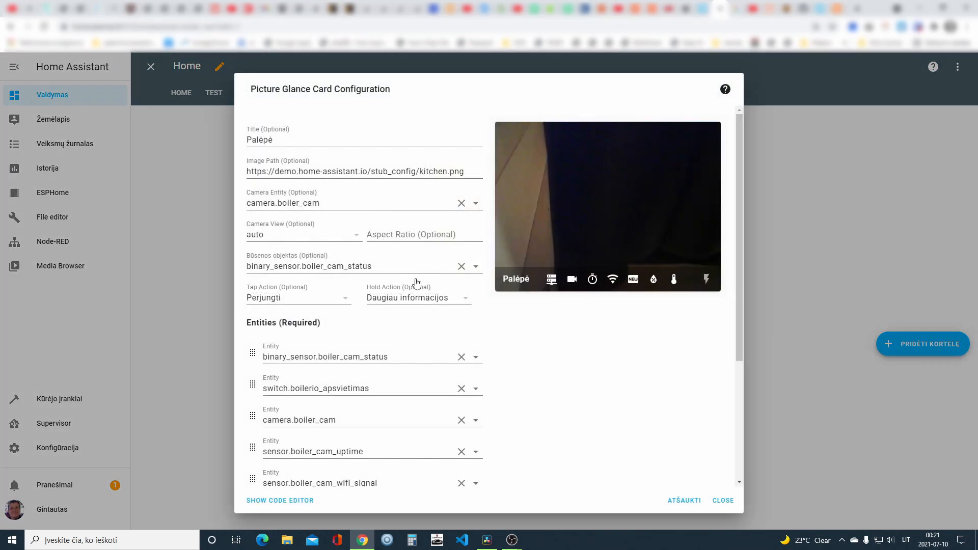
{"action": "scroll", "scroll_direction": "down", "scroll_amount": 3}
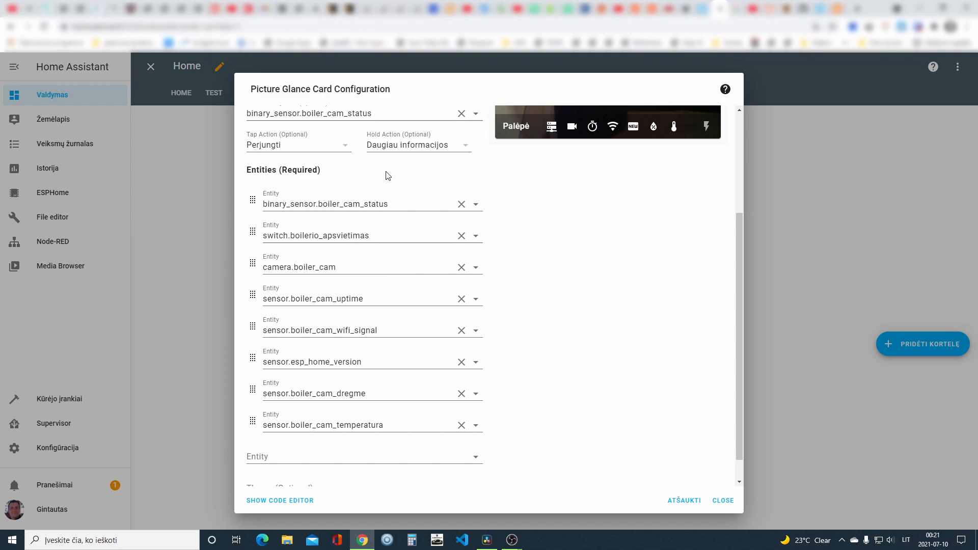
{"action": "mouse_move", "coordinate": [677, 319]}
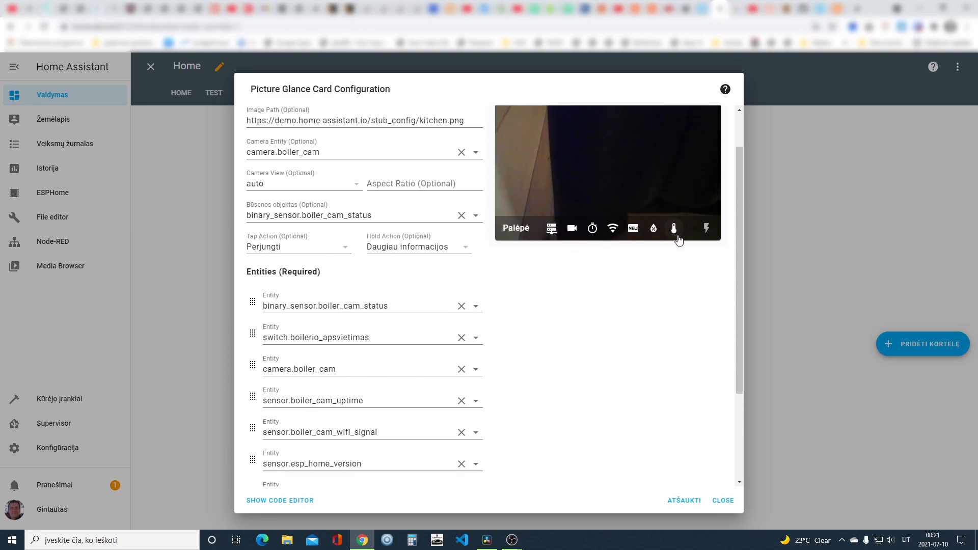
{"action": "scroll", "scroll_direction": "down", "scroll_amount": 3}
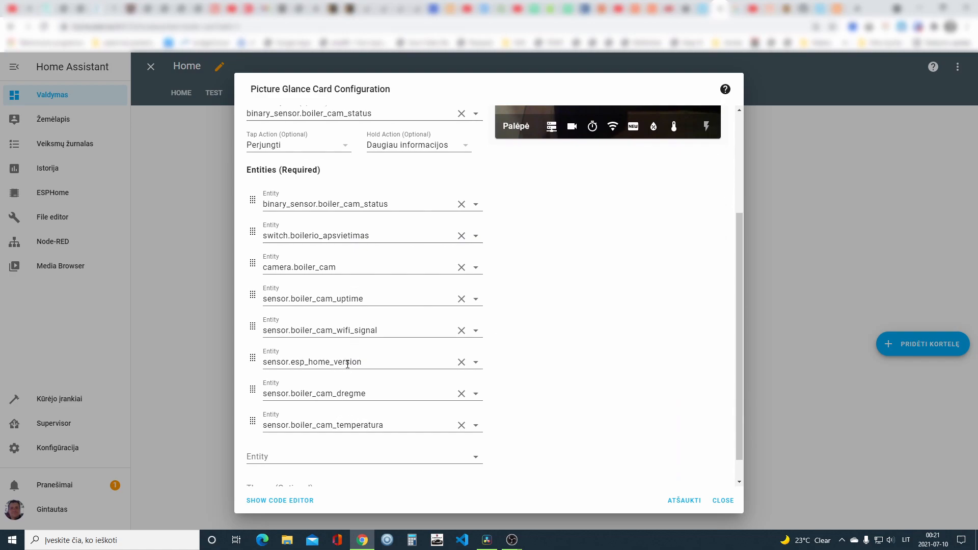
{"action": "mouse_move", "coordinate": [319, 394]}
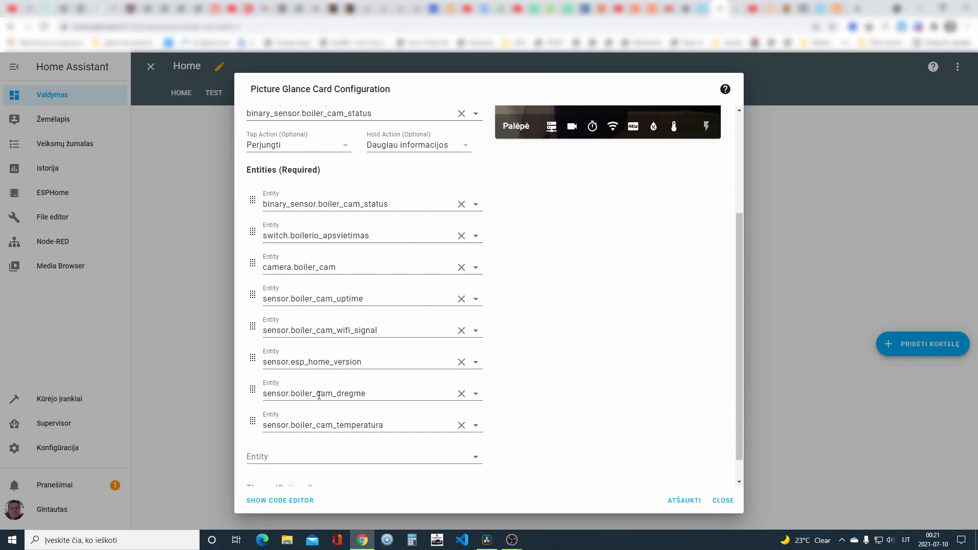
{"action": "mouse_move", "coordinate": [307, 398]}
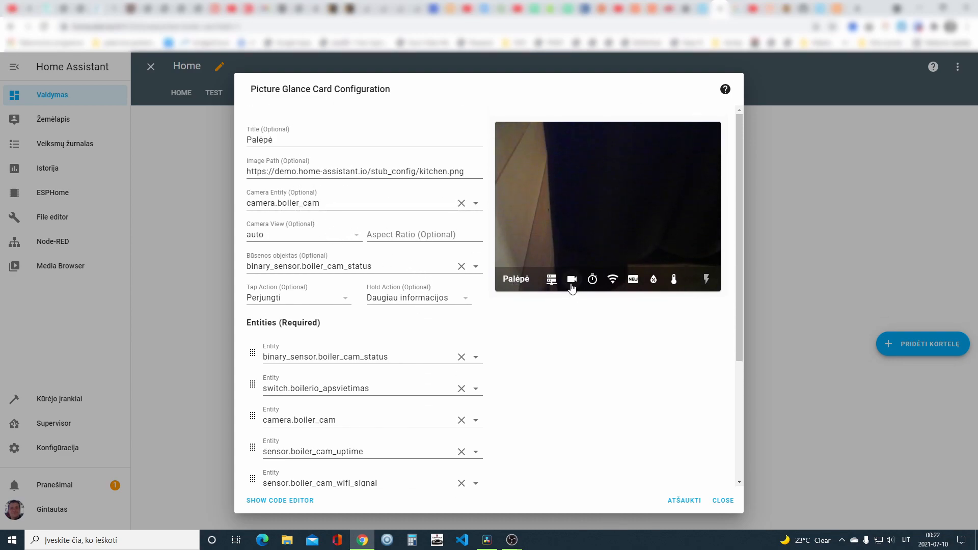
{"action": "left_click", "coordinate": [572, 279]}
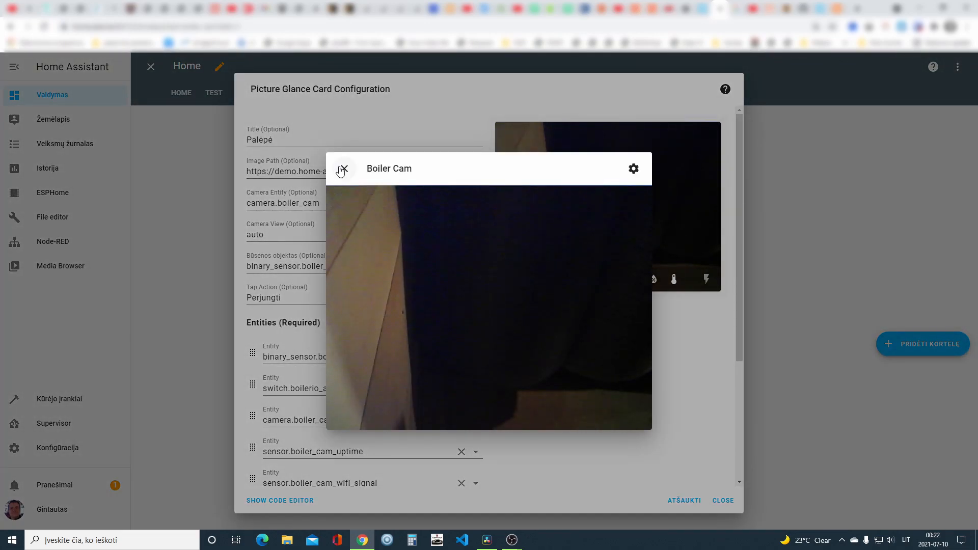
{"action": "left_click", "coordinate": [344, 170]}
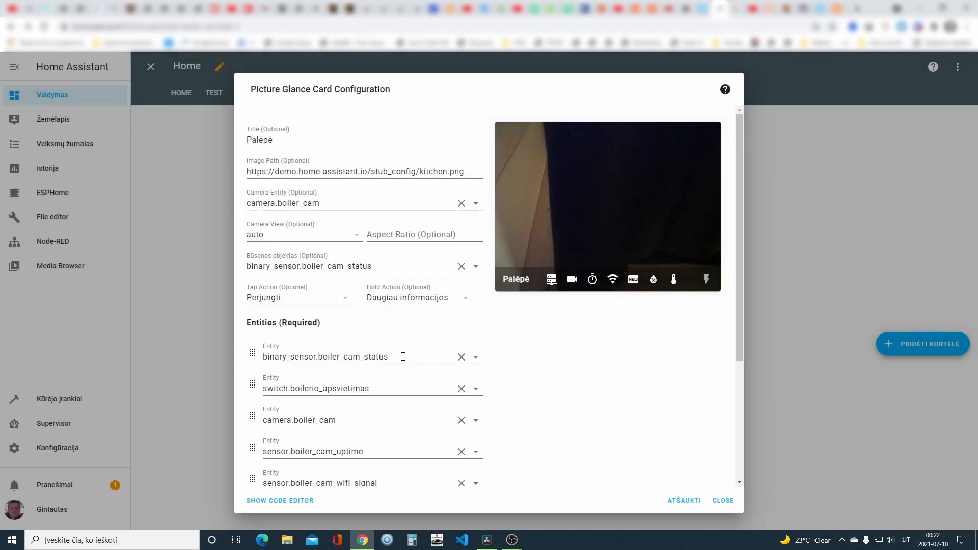
{"action": "scroll", "scroll_direction": "down", "scroll_amount": 3}
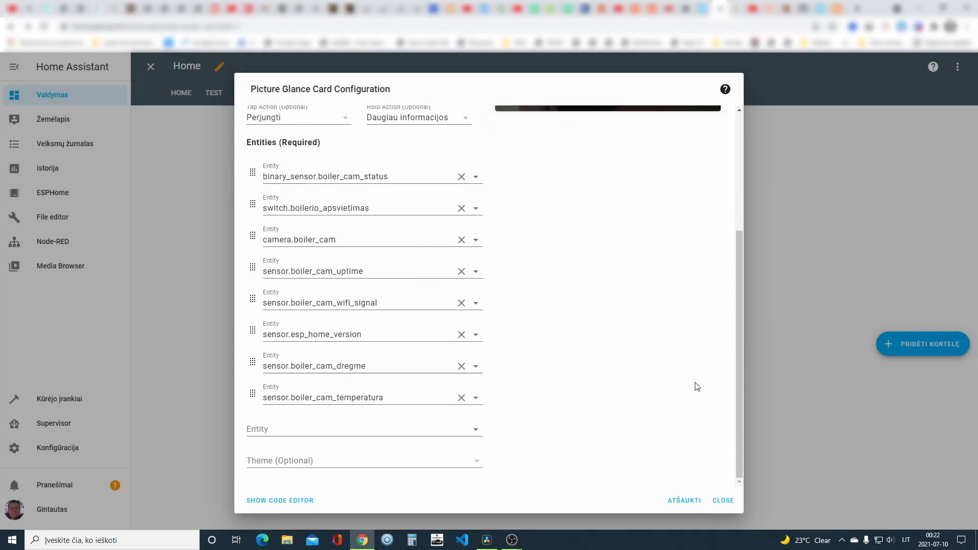